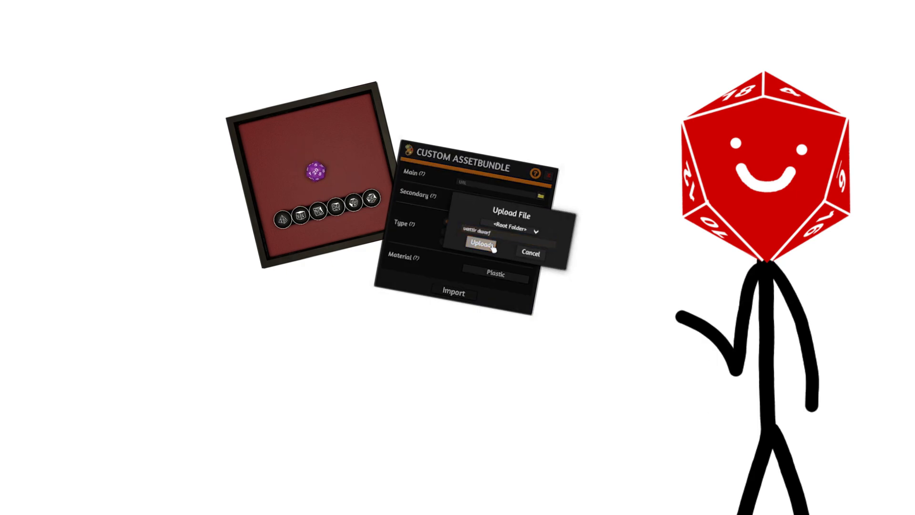
Upload the custom AssetBundle file and import the dragon and d20 models onto the map.
left_click(481, 244)
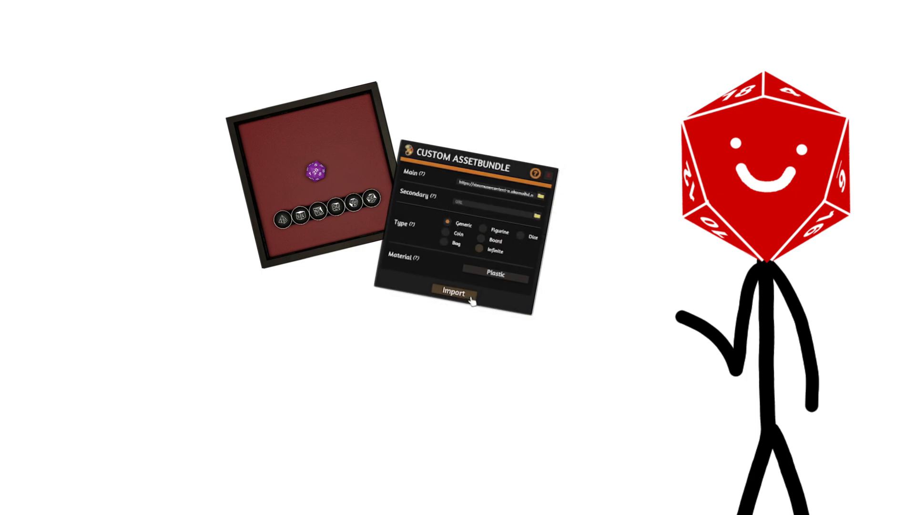
left_click(451, 293)
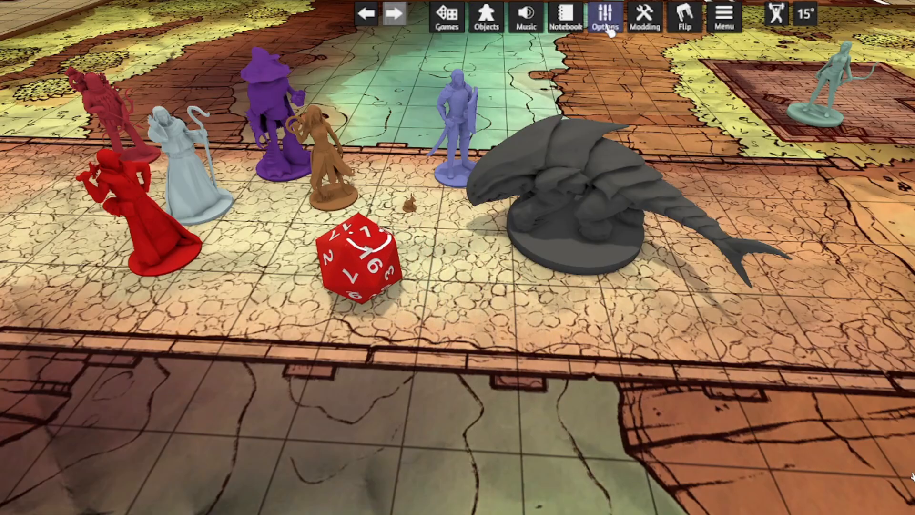
Load a D&D template table from page 2 of the subscribed Workshop games.
left_click(605, 18)
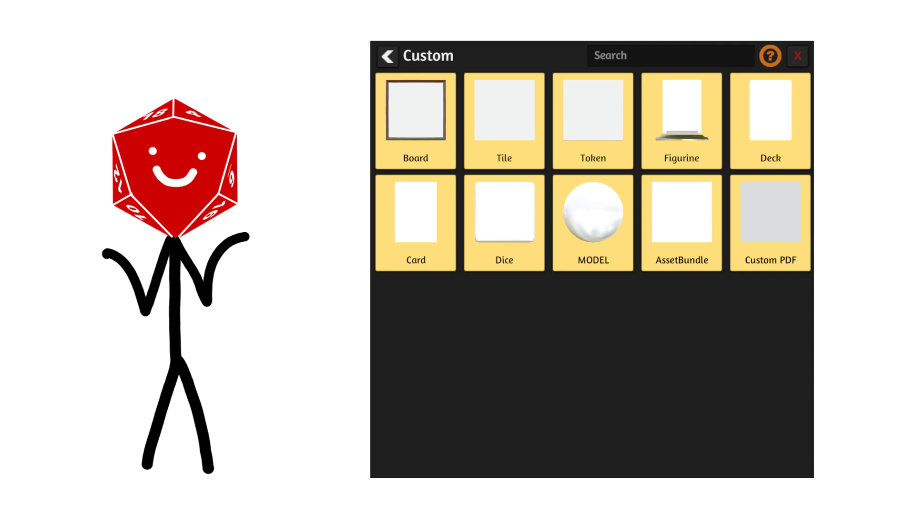
left_click(798, 55)
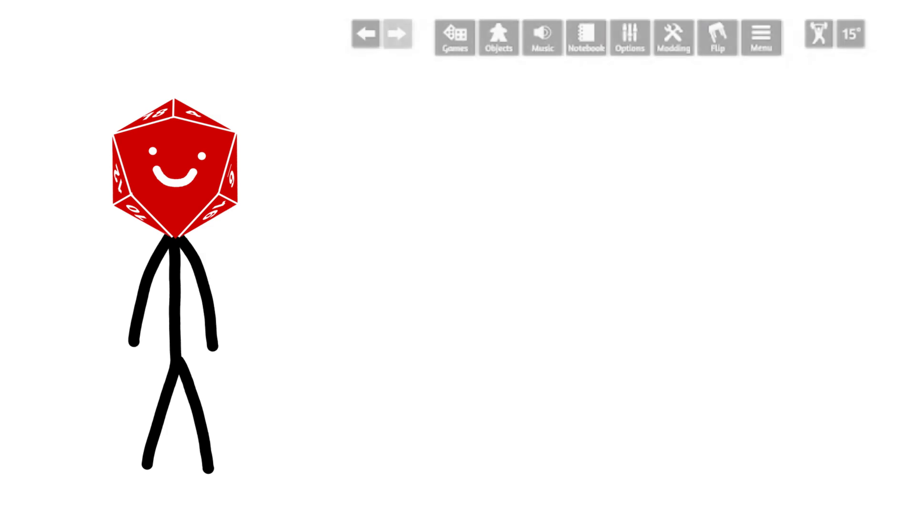
left_click(454, 37)
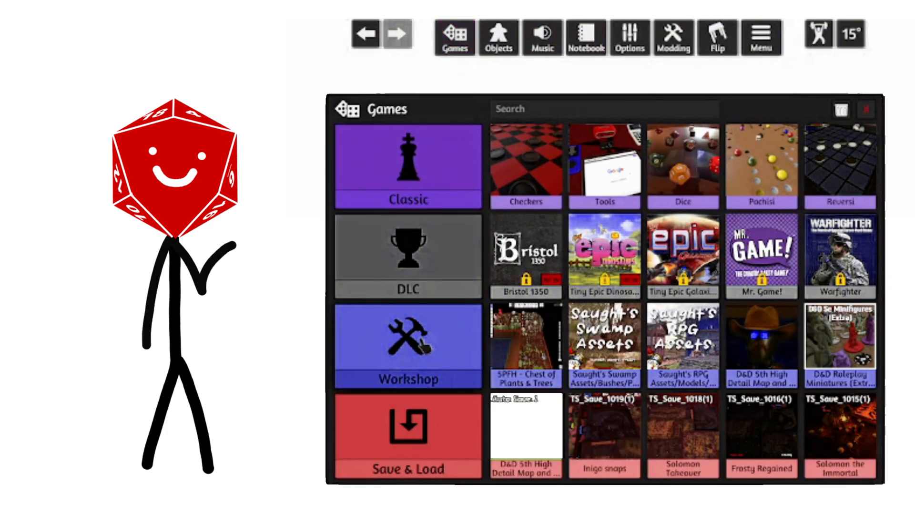
left_click(407, 345)
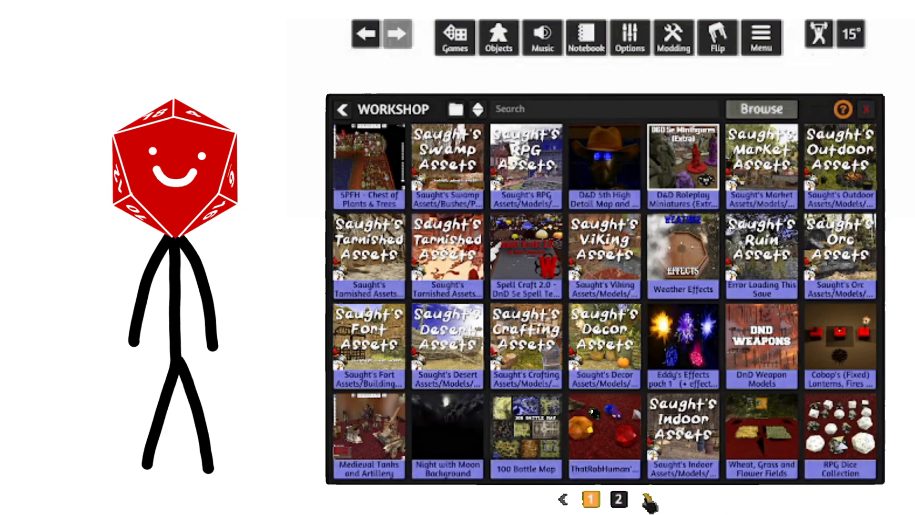
left_click(619, 499)
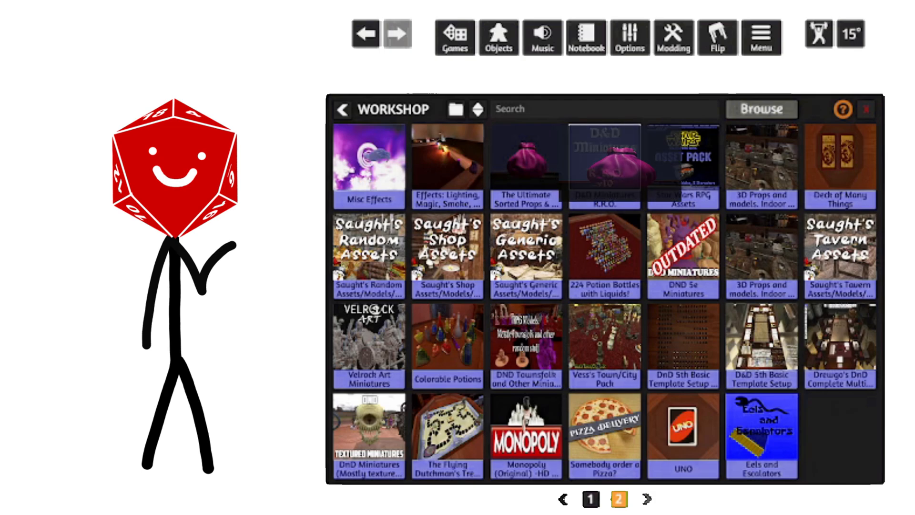
left_click(526, 167)
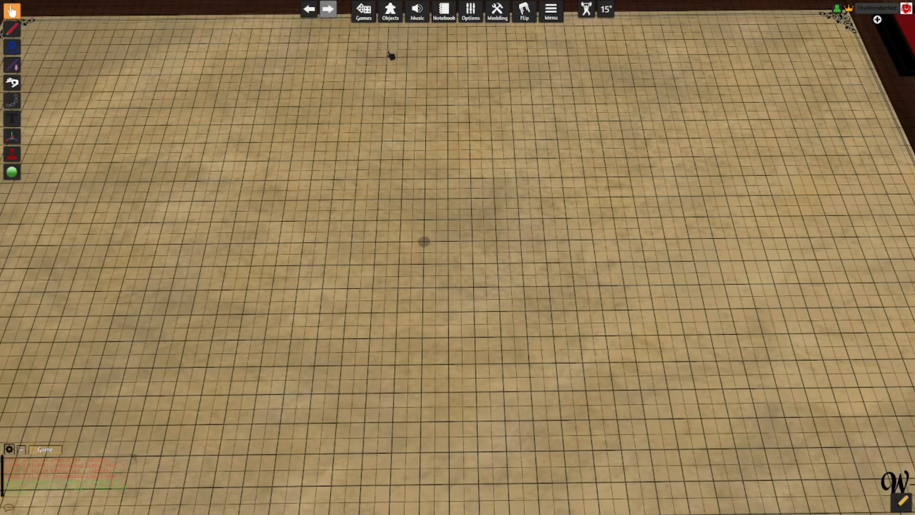
Spawn a Custom Board and upload a forest map image for it.
left_click(390, 12)
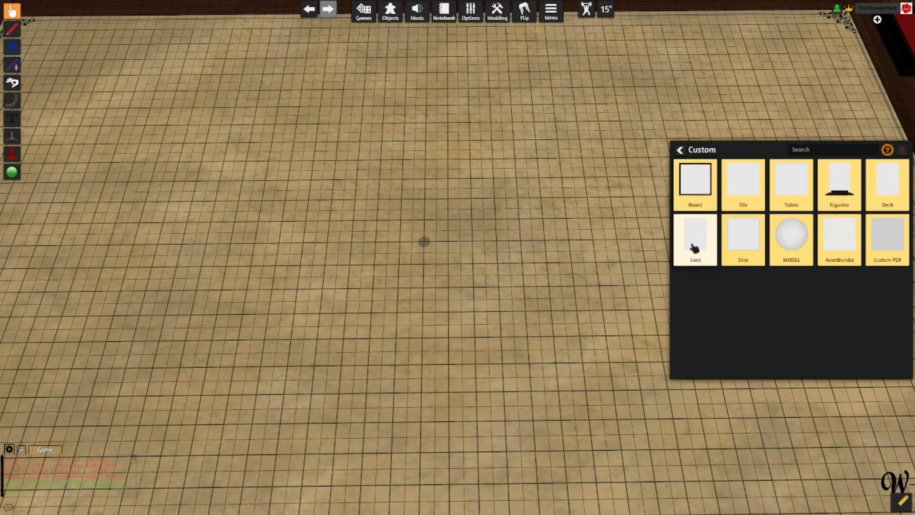
left_click(695, 180)
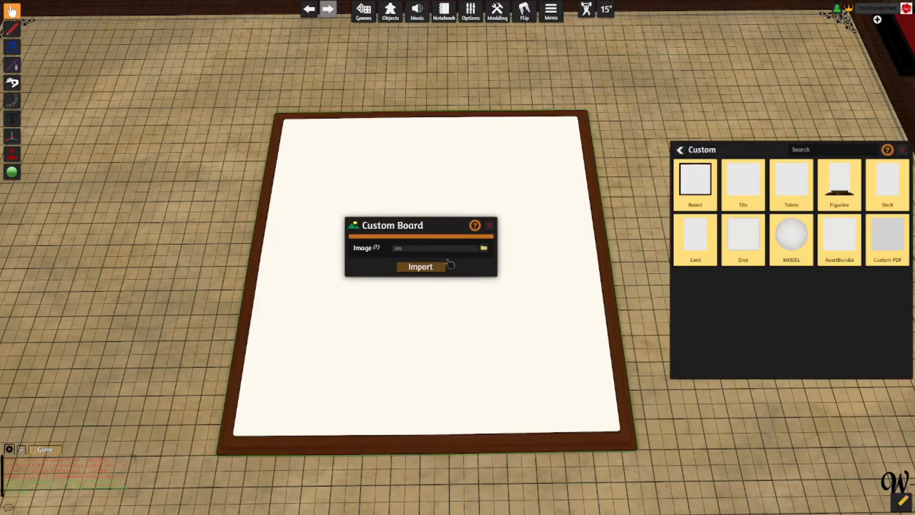
left_click(484, 248)
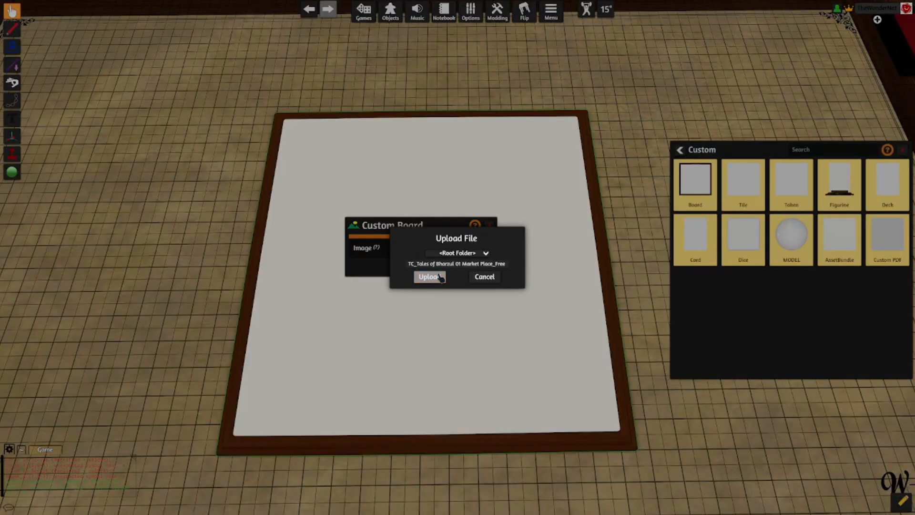
left_click(428, 276)
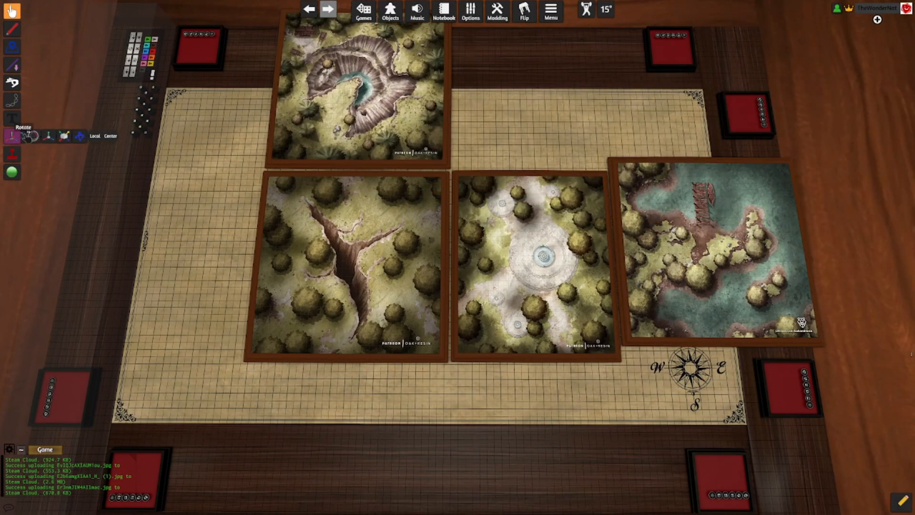
Add the waterfall map board, open its options, and show a cloudy sky background.
left_click(533, 262)
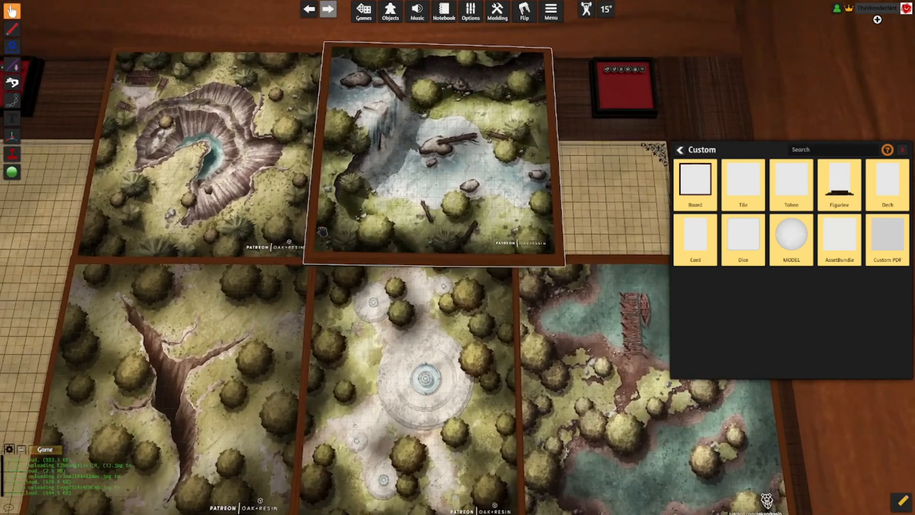
right_click(438, 158)
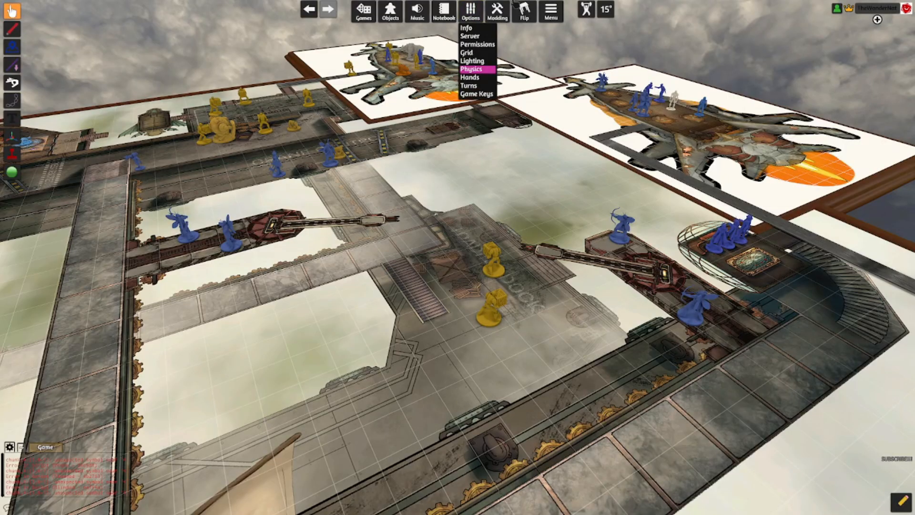
left_click(473, 69)
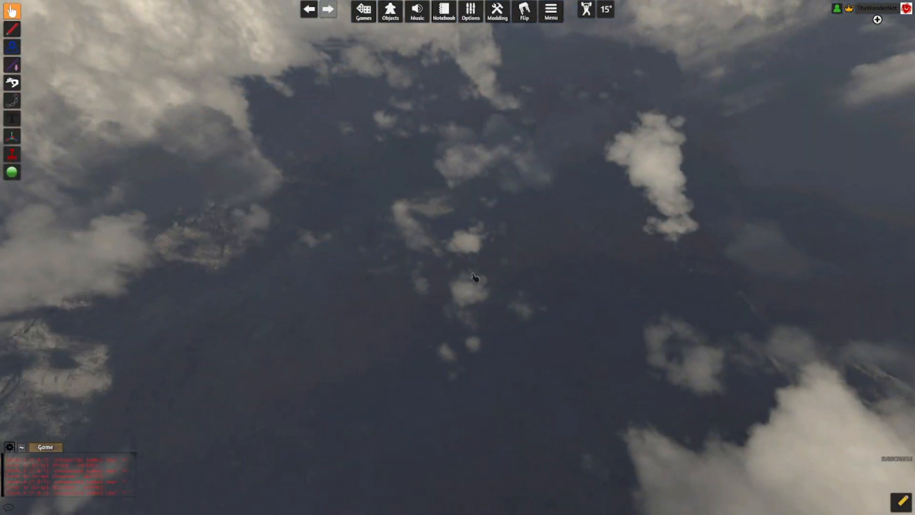
left_click(363, 9)
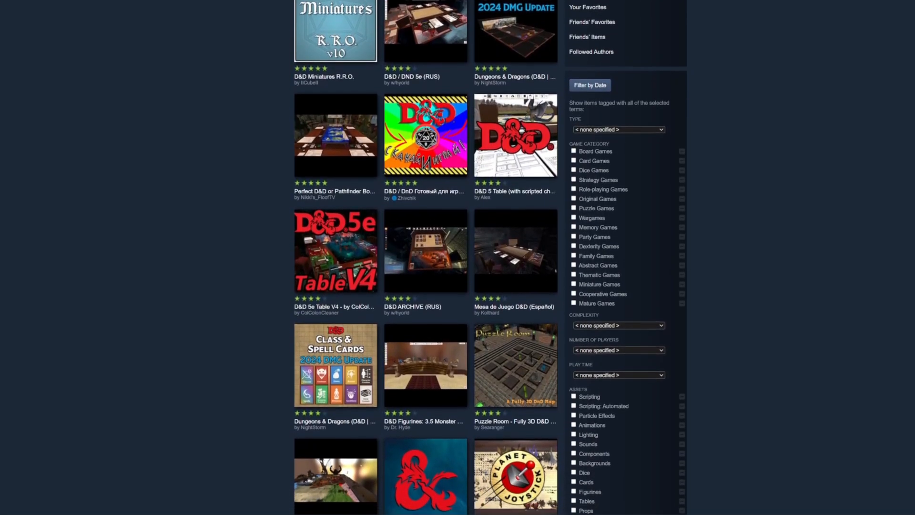
scroll("down", 3)
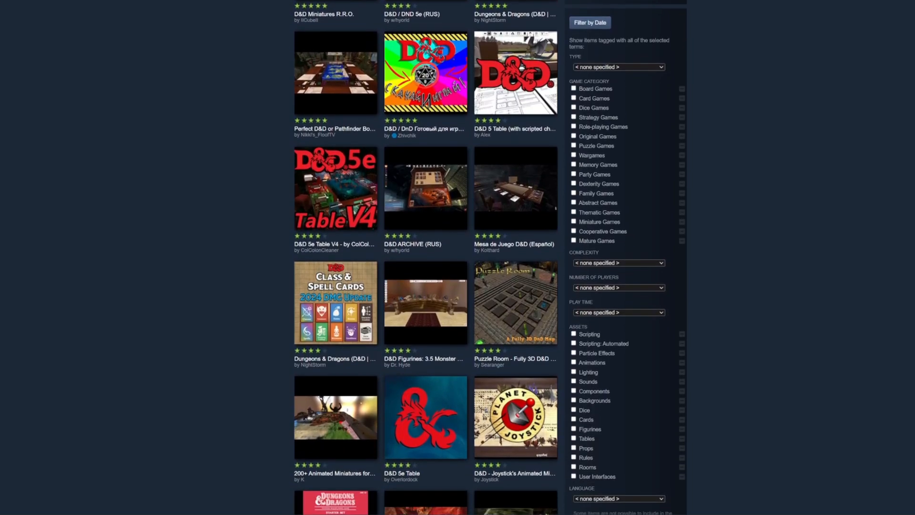
scroll("down", 3)
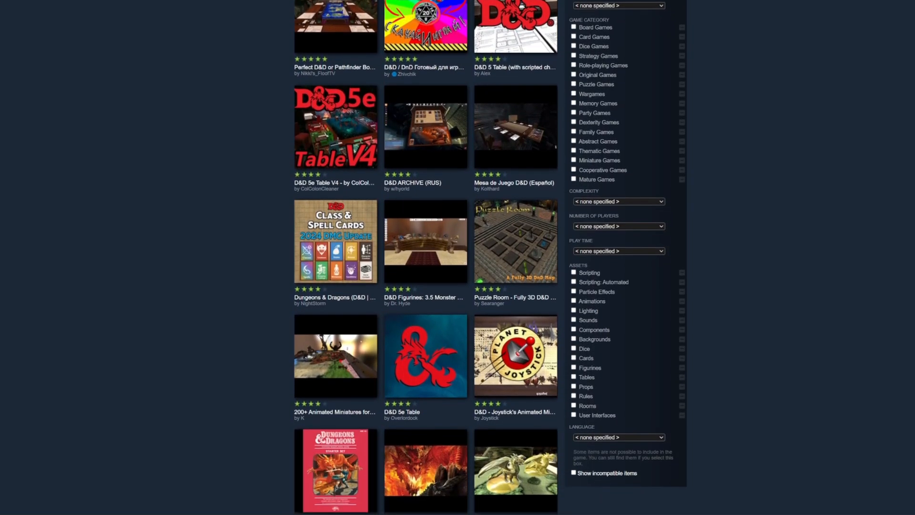
scroll("down", 3)
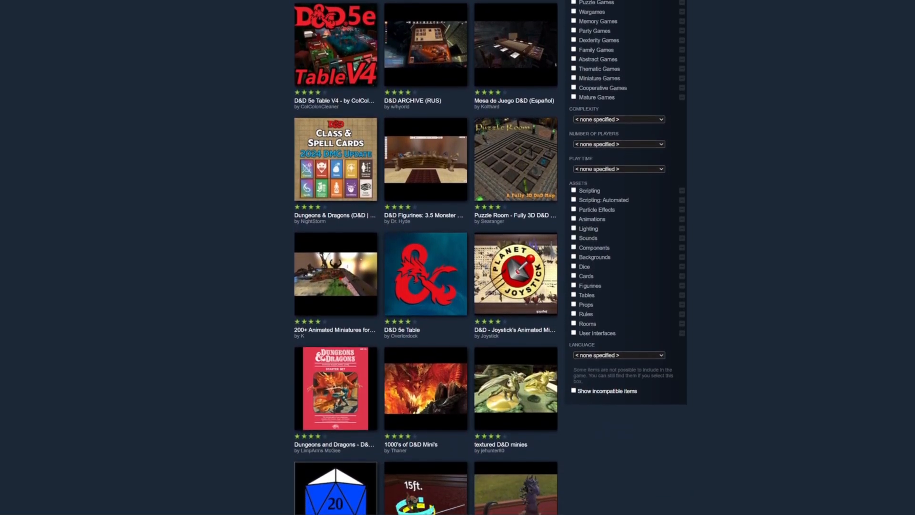
scroll("down", 3)
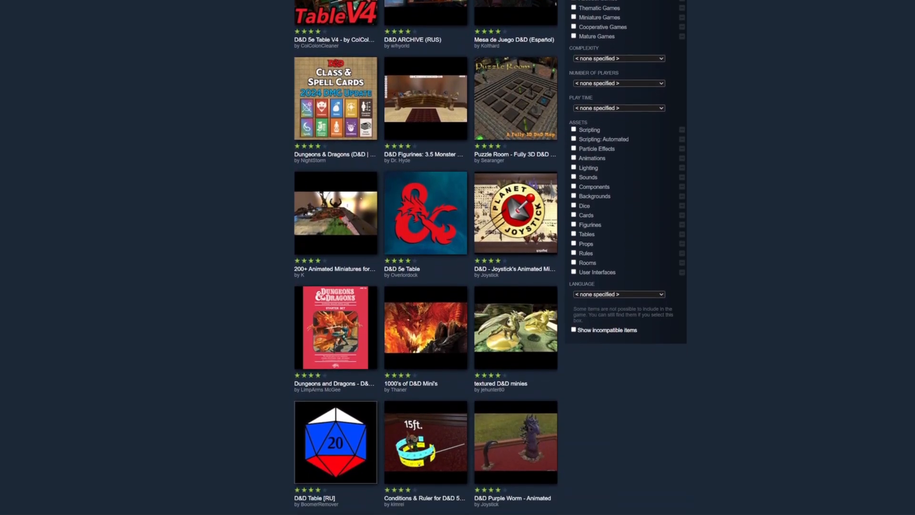
scroll("down", 3)
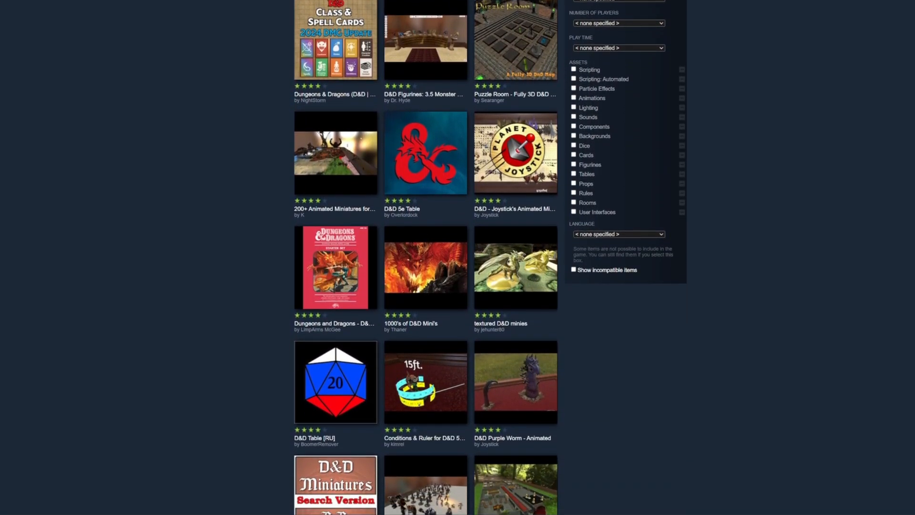
scroll("down", 3)
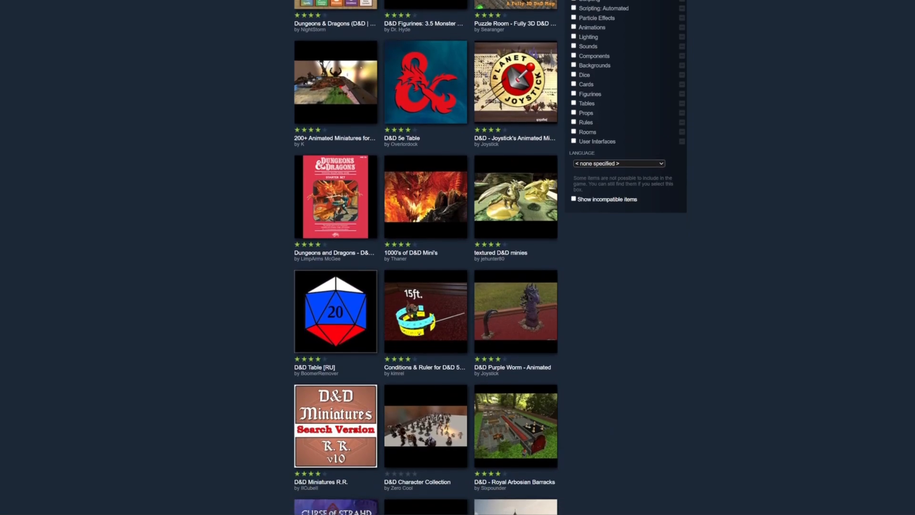
scroll("down", 3)
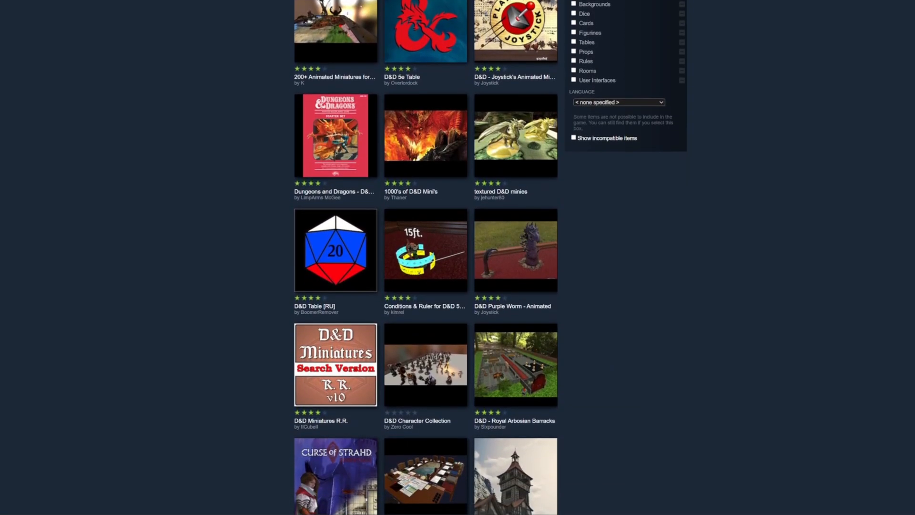
scroll("down", 3)
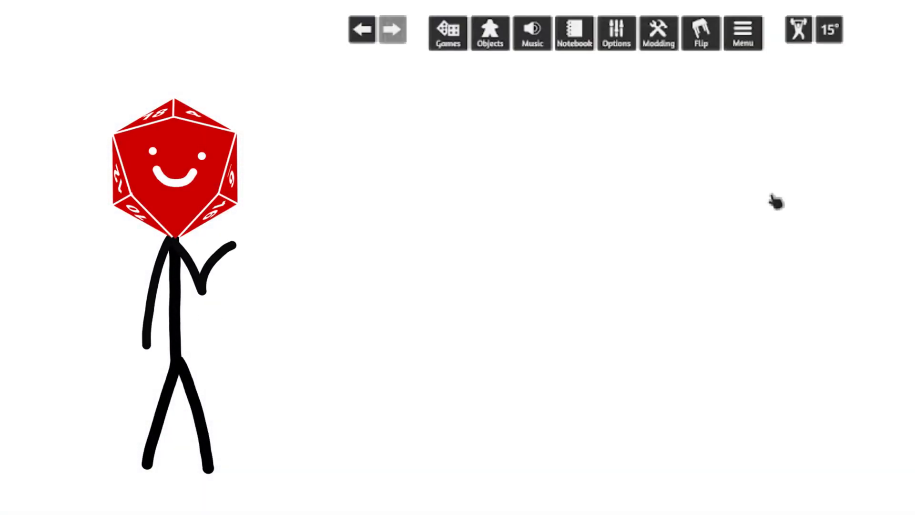
Search the Workshop for 'dragon', delete the Forest Dragon, and request the Chest of Plants & Trees load.
left_click(447, 33)
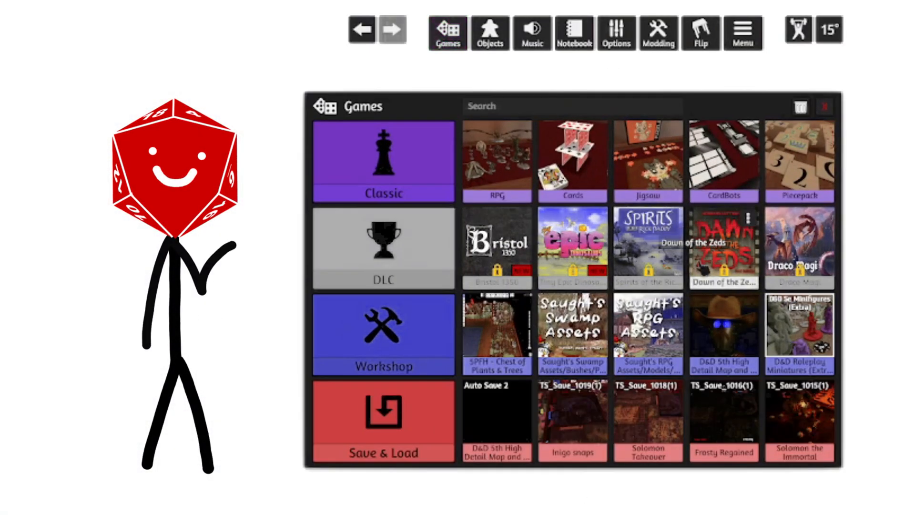
left_click(799, 333)
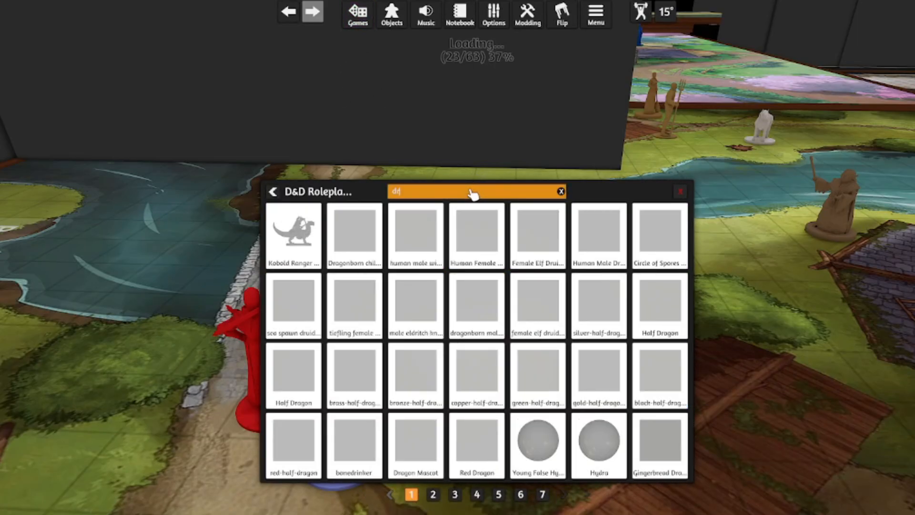
type("dragon")
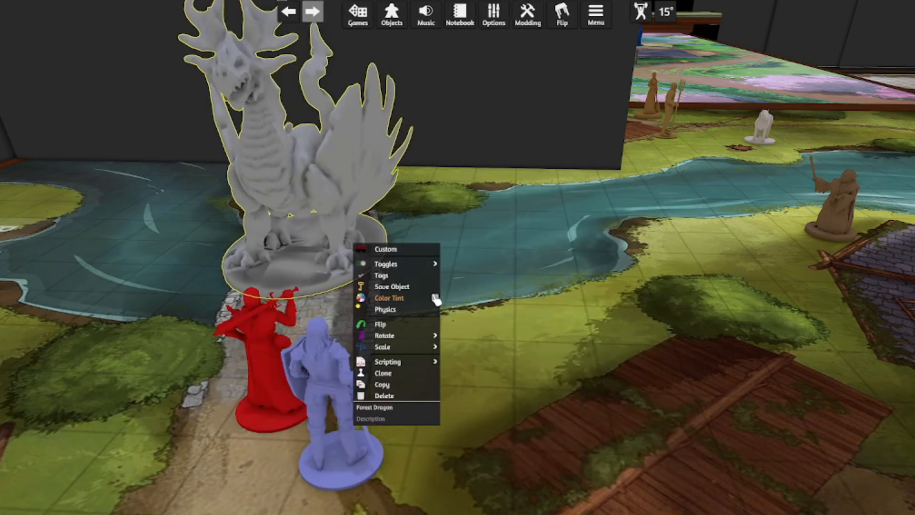
left_click(389, 297)
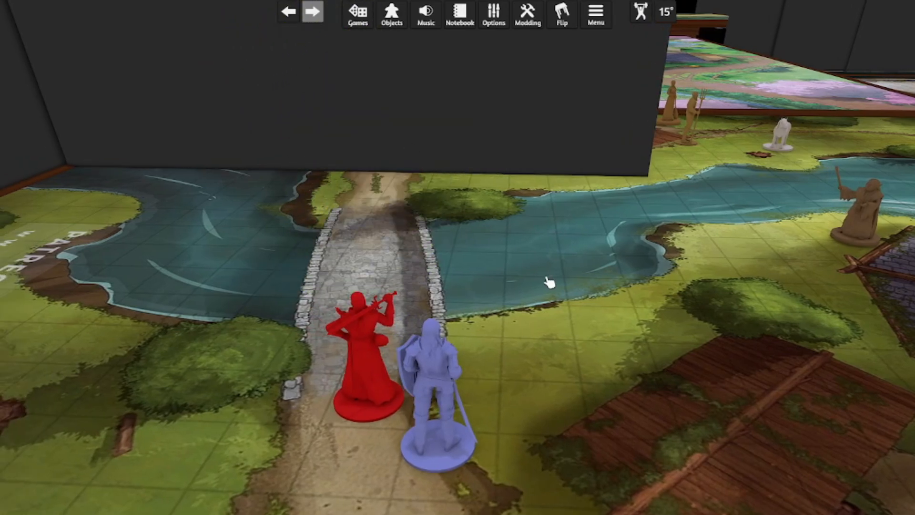
left_click(357, 15)
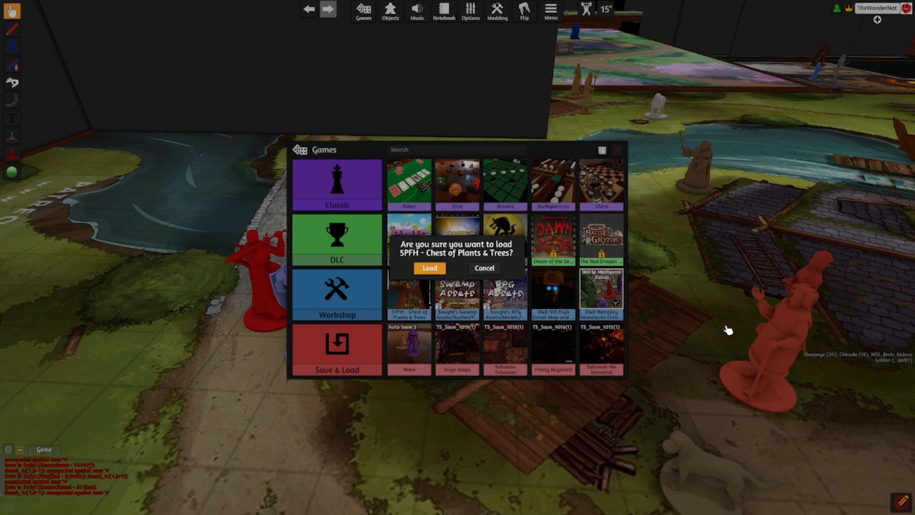
Confirm the Plants & Trees load, then load D&D Roleplay Miniatures (Extra) from Workshop.
left_click(429, 268)
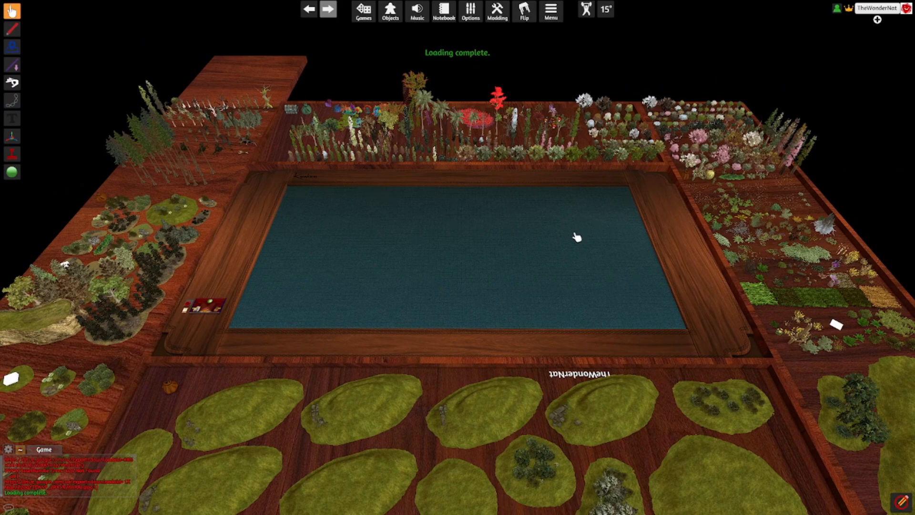
left_click(364, 11)
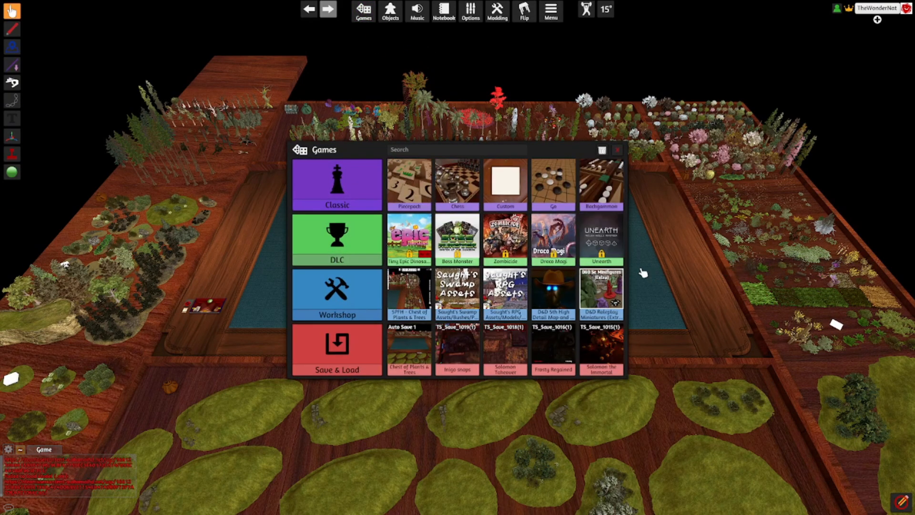
left_click(600, 290)
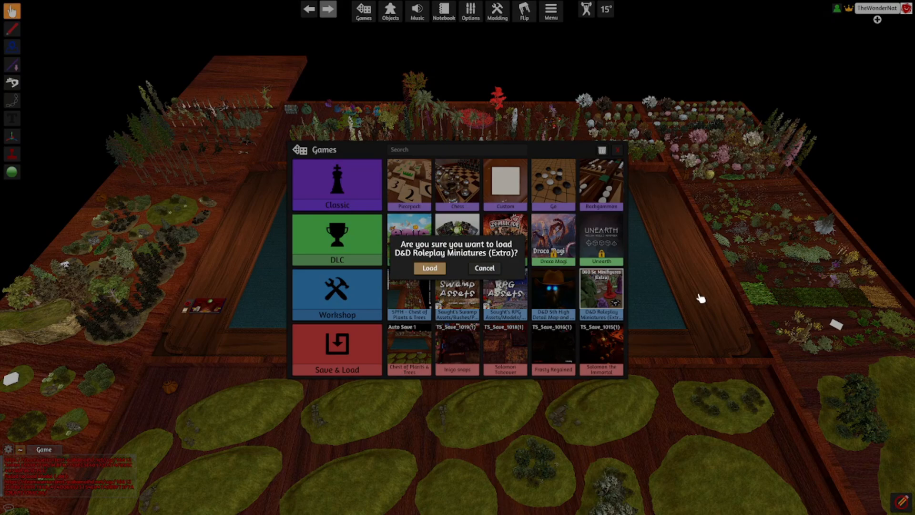
left_click(429, 268)
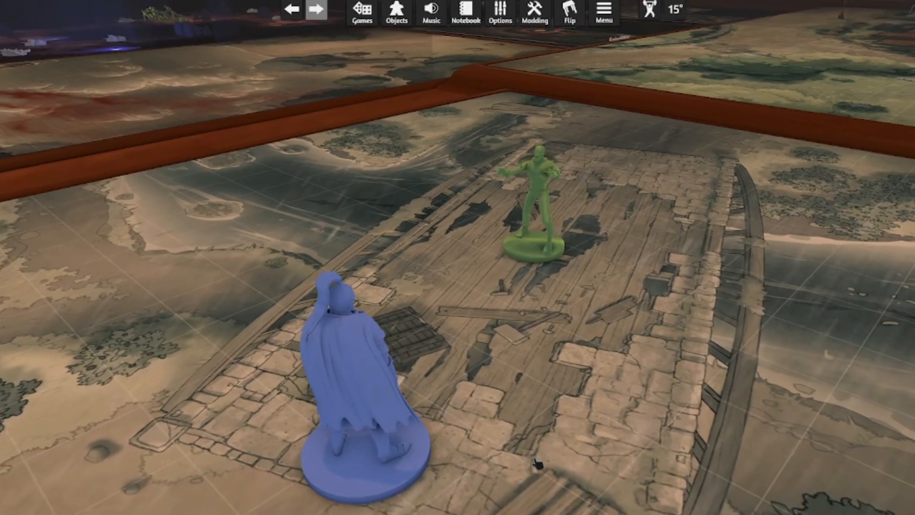
Clone the green zombie repeatedly to fill the bridge with a horde.
left_click(531, 199)
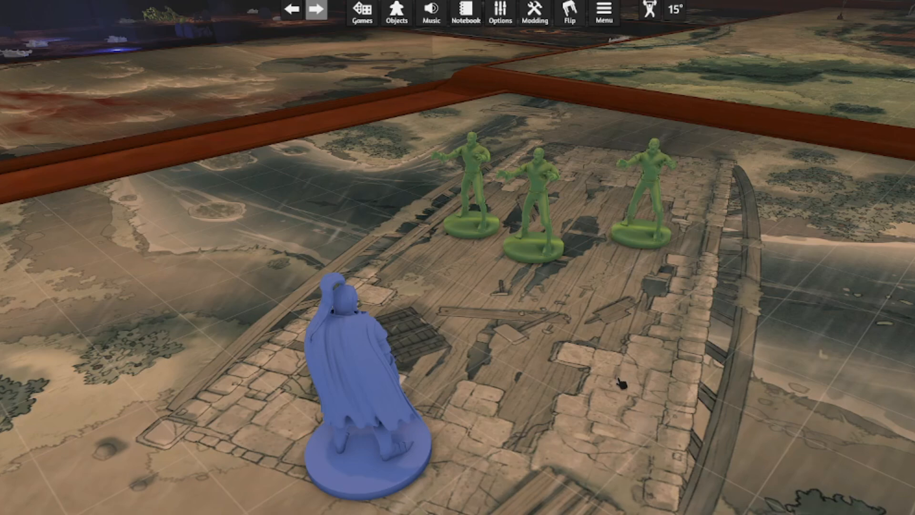
right_click(535, 198)
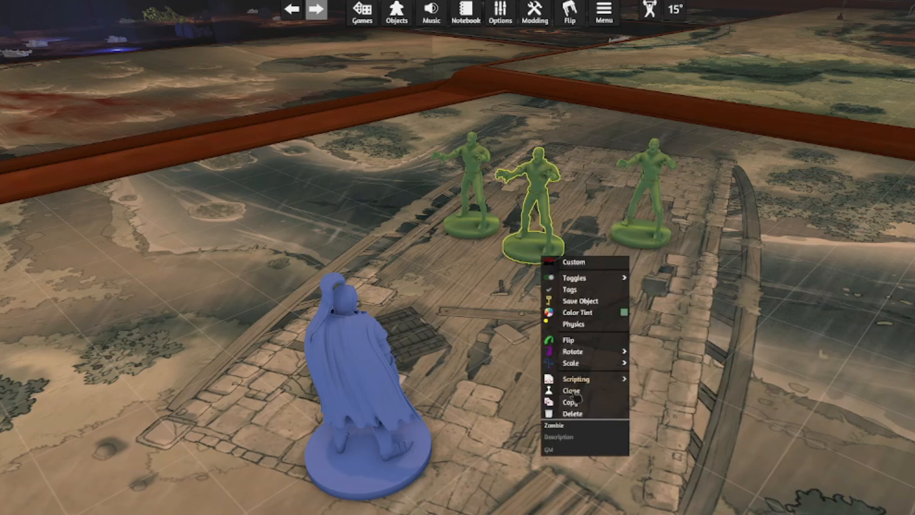
left_click(572, 391)
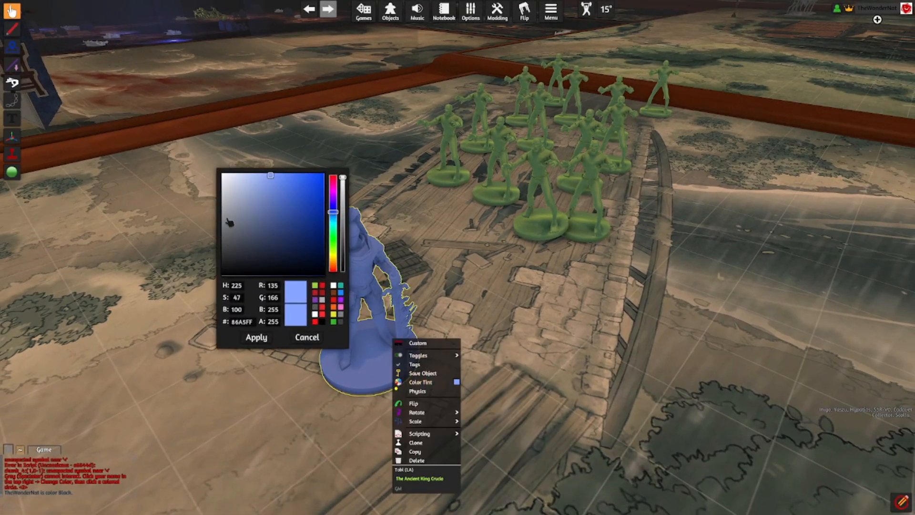
Tint the hero purple and import its Custom Material settings.
left_click(267, 219)
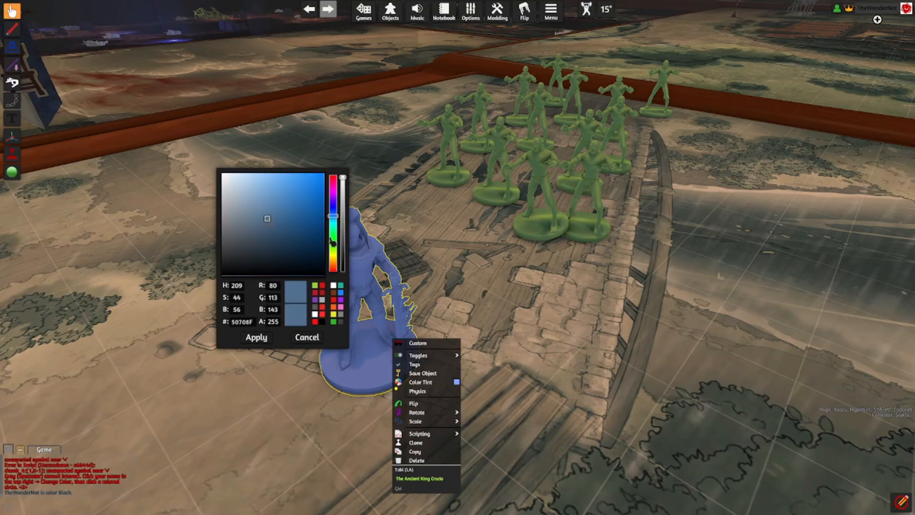
left_click(334, 201)
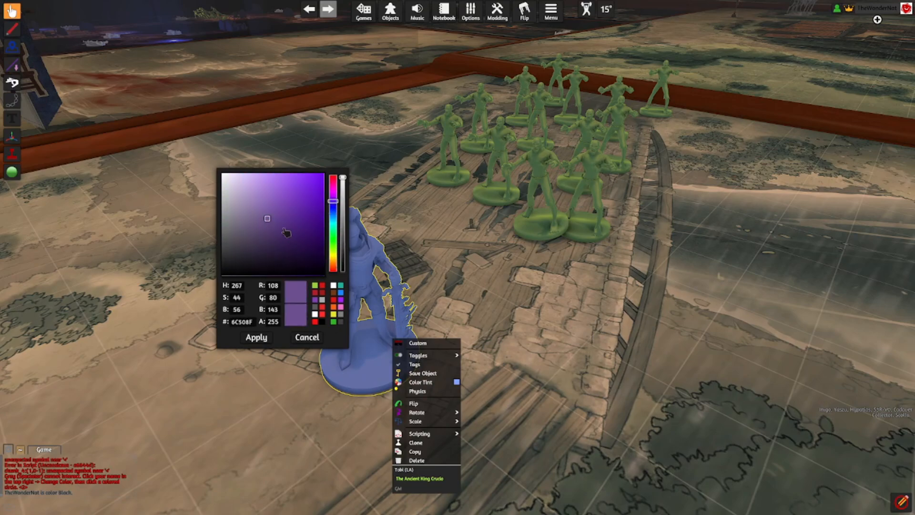
left_click(256, 337)
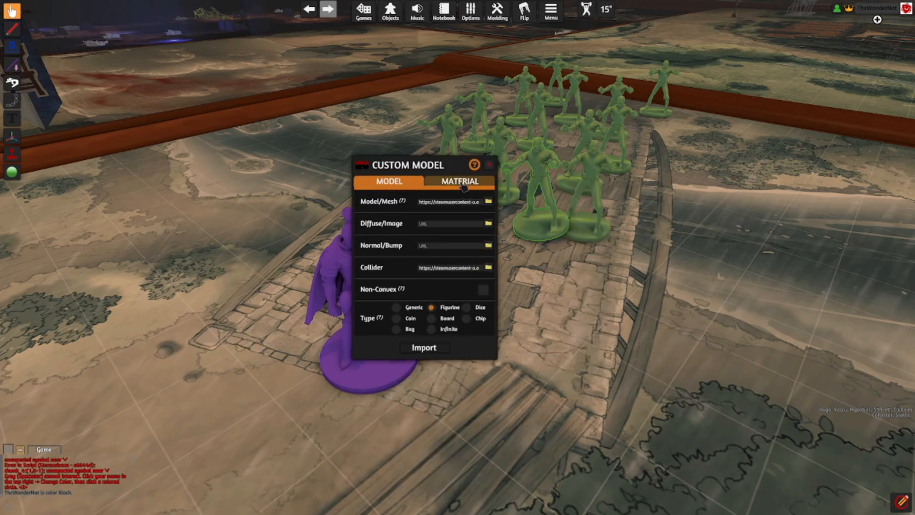
left_click(460, 181)
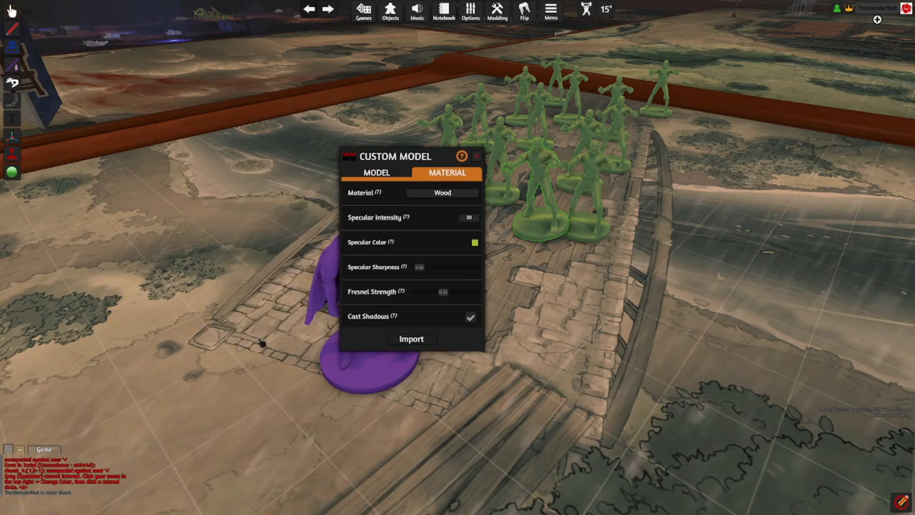
left_click(412, 338)
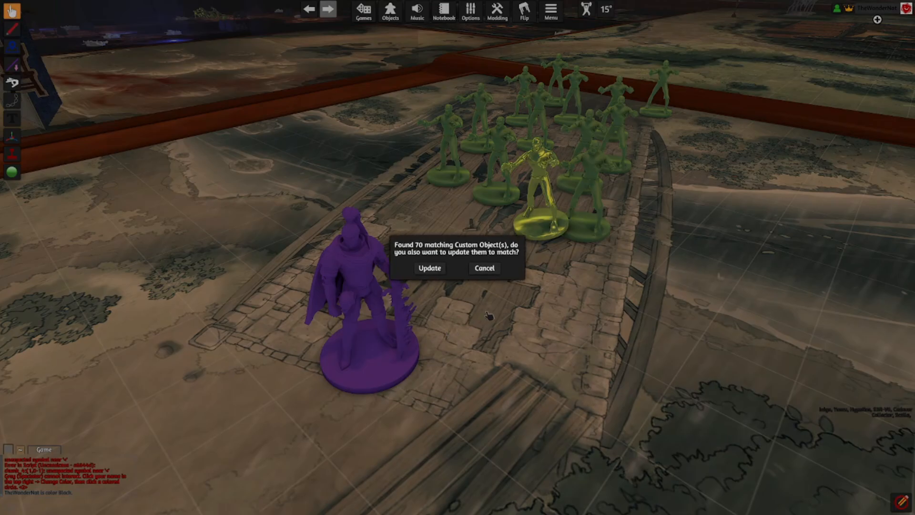
Answer the update prompt for the 70 matching custom objects.
left_click(483, 268)
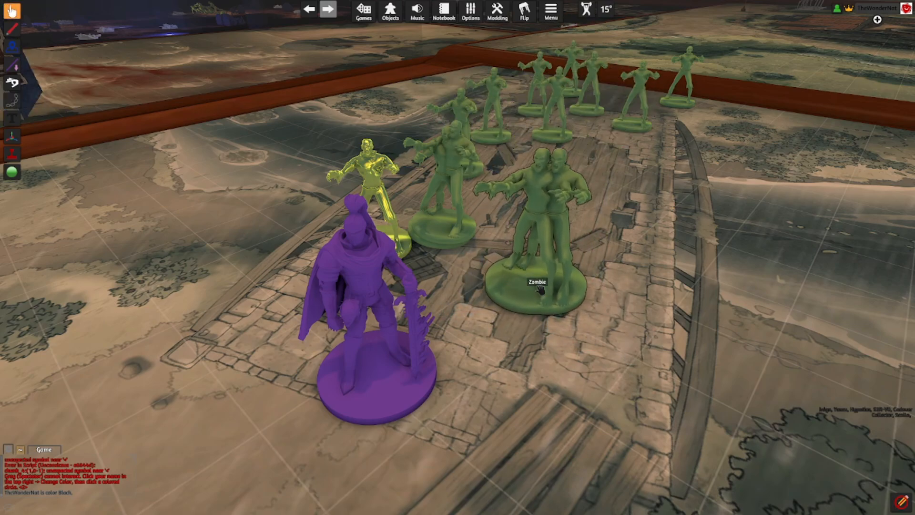
left_click(540, 280)
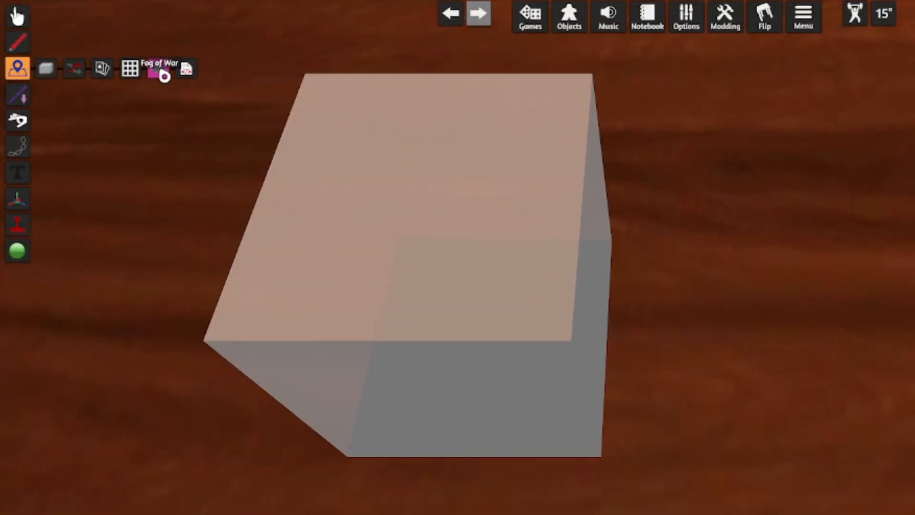
Draw a Fog of War zone and assign it to the Orange player.
left_click(158, 68)
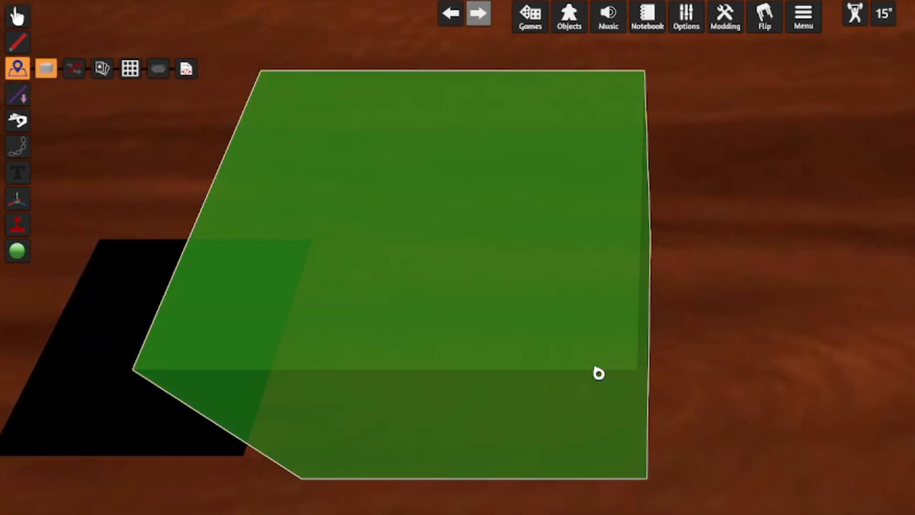
right_click(596, 373)
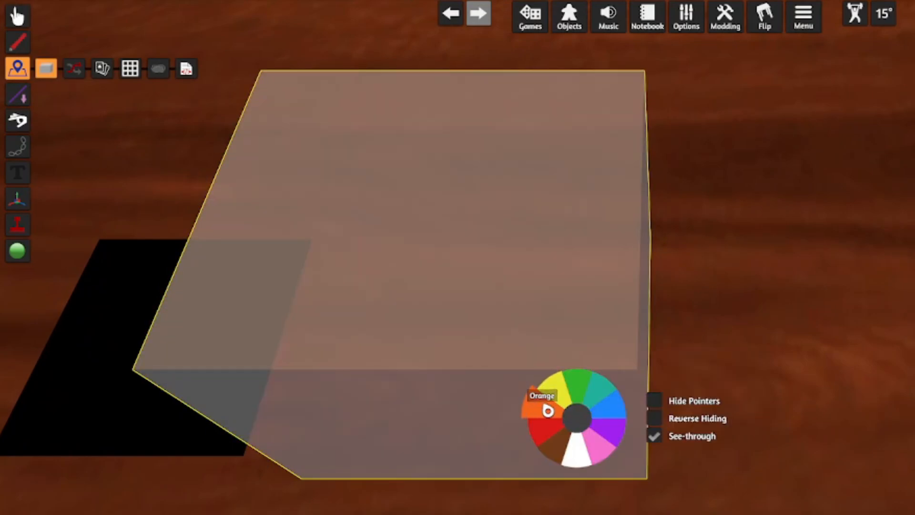
left_click(547, 409)
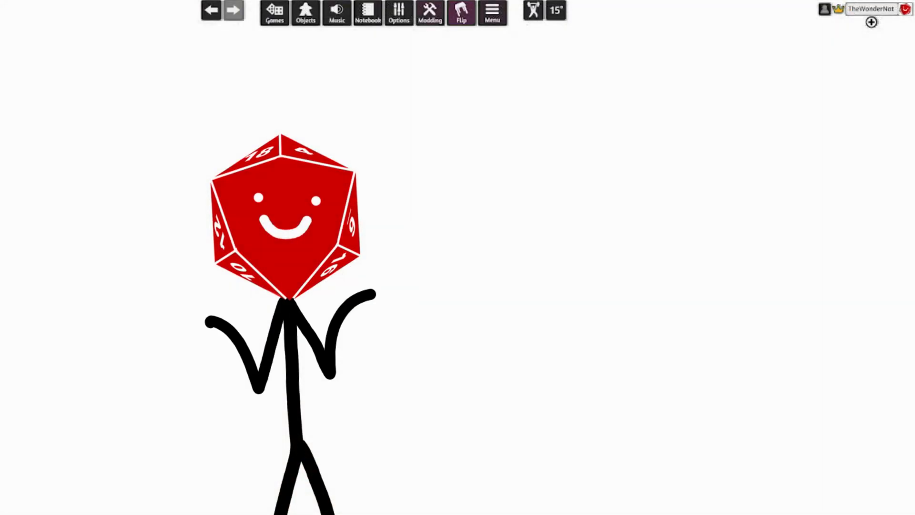
Browse to page 2 of the Saved Objects collection.
left_click(306, 13)
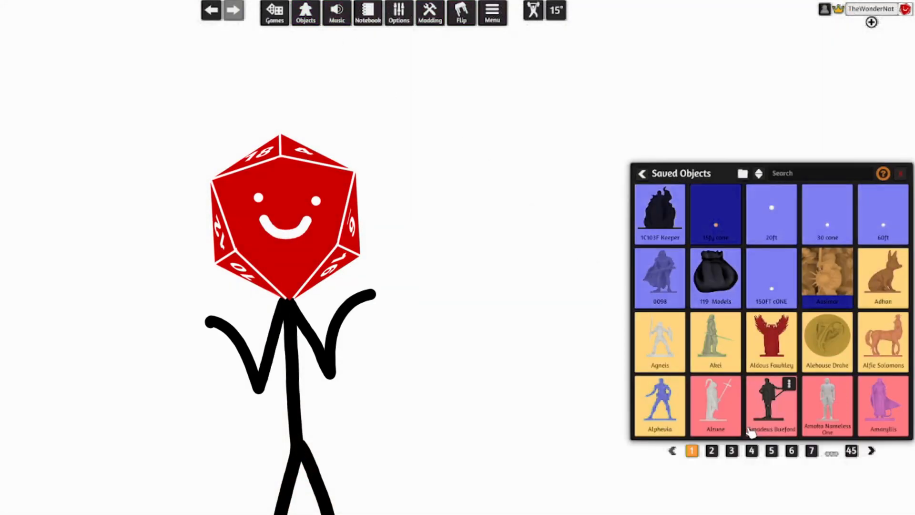
left_click(712, 450)
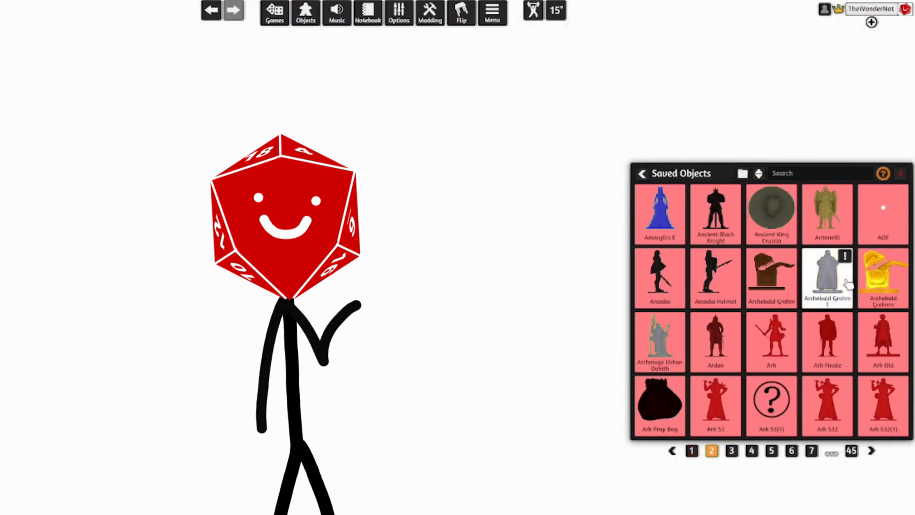
left_click(751, 450)
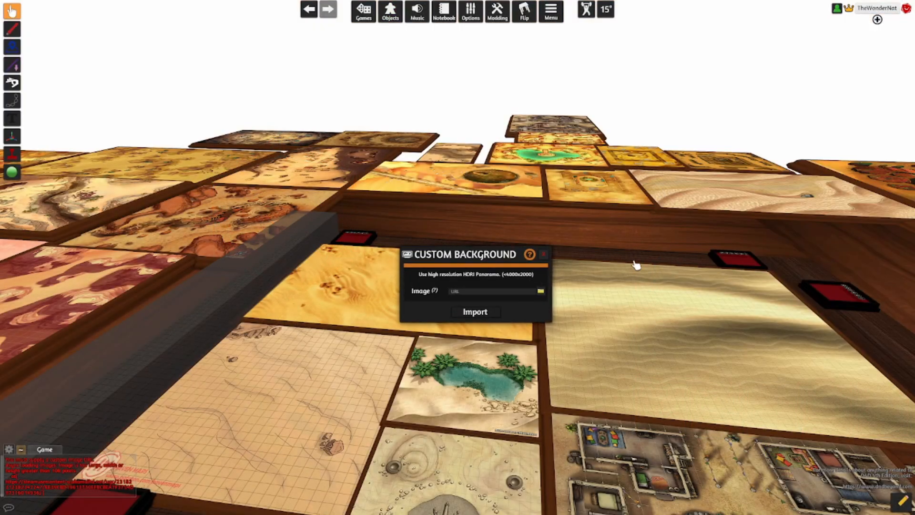
Browse for the Desert image and upload it as the custom background.
left_click(539, 291)
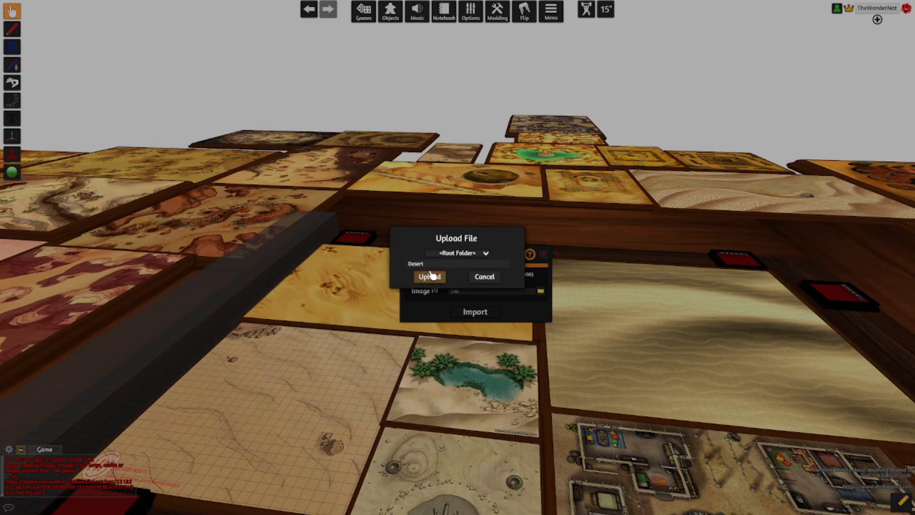
left_click(429, 276)
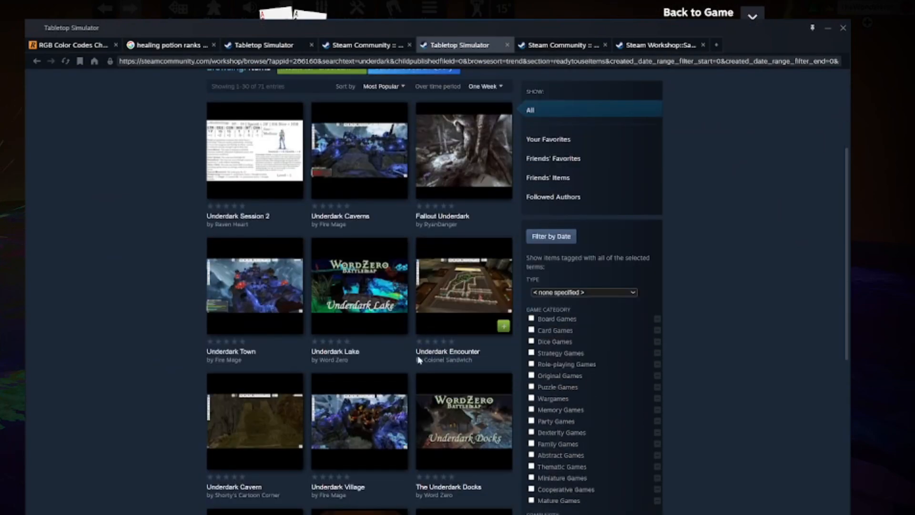
Search the Underdark cave save to list the objects stored inside it.
scroll("down", 3)
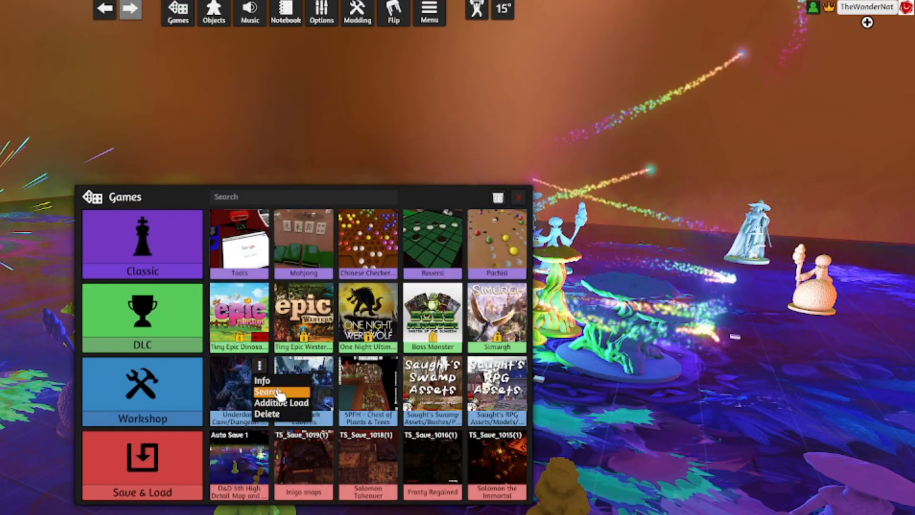
left_click(281, 404)
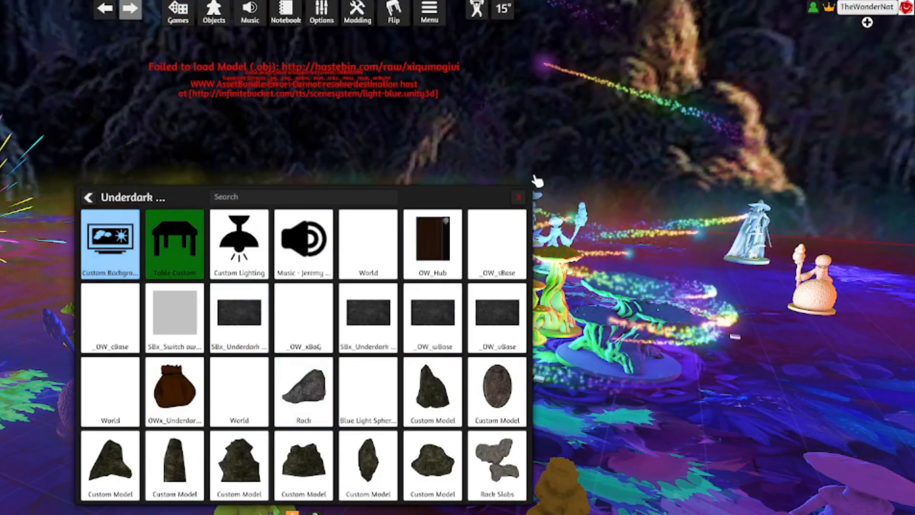
left_click(518, 197)
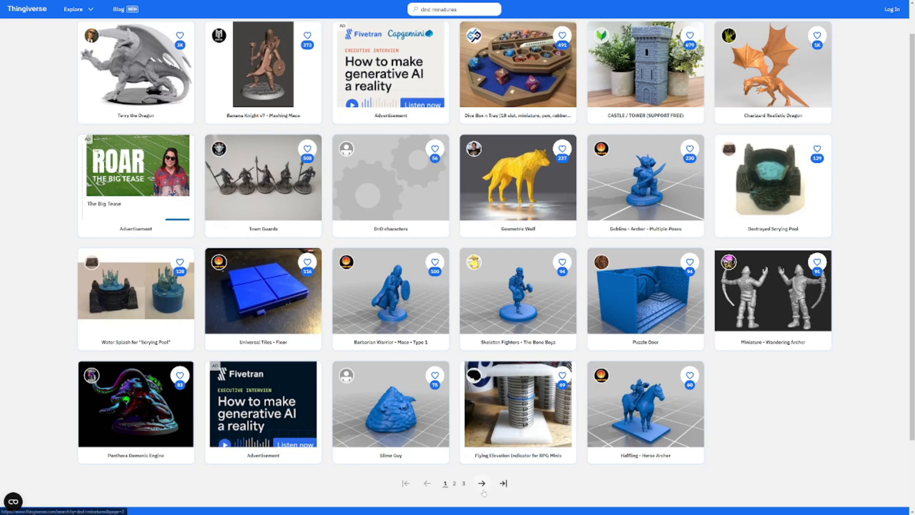
Page through the dnd miniatures results to page 3 and open a knight miniature.
left_click(482, 483)
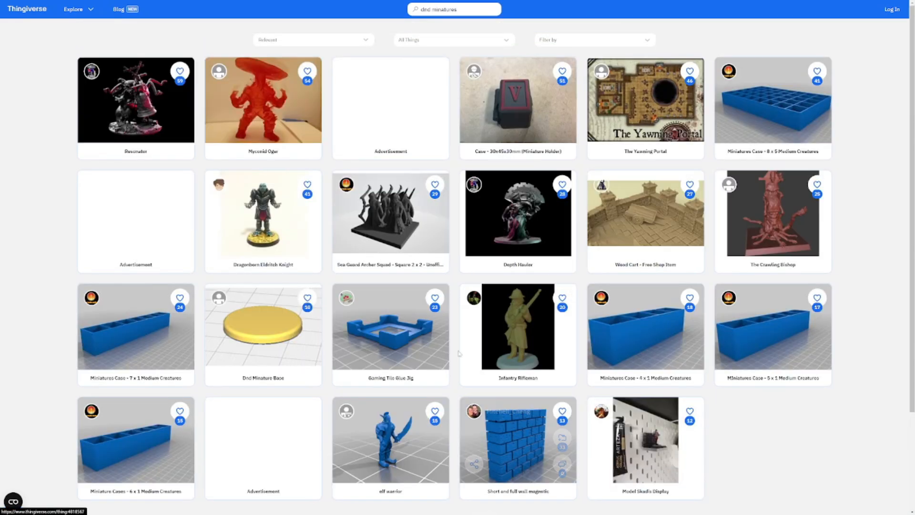
scroll("down", 3)
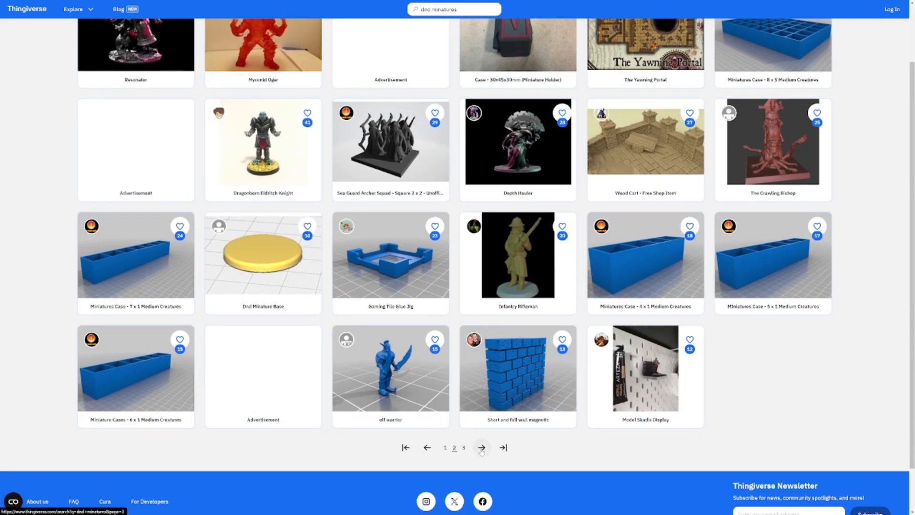
left_click(482, 448)
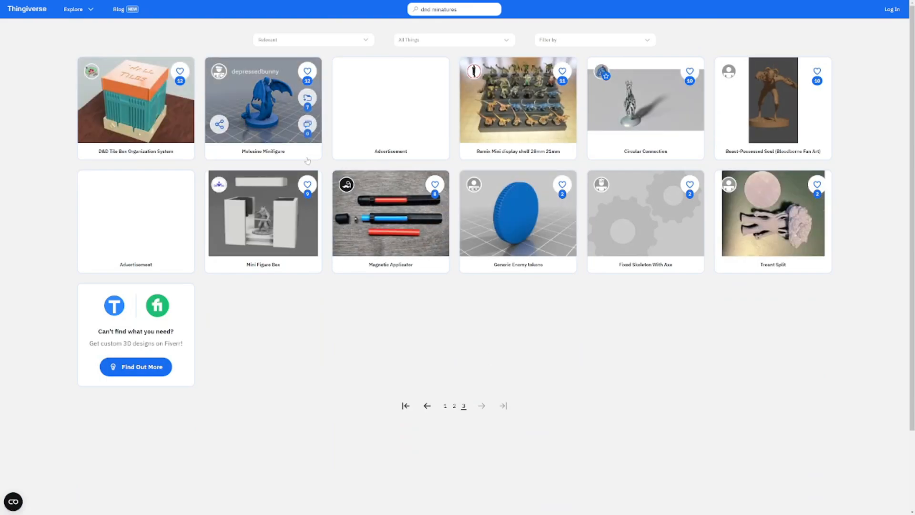
left_click(262, 101)
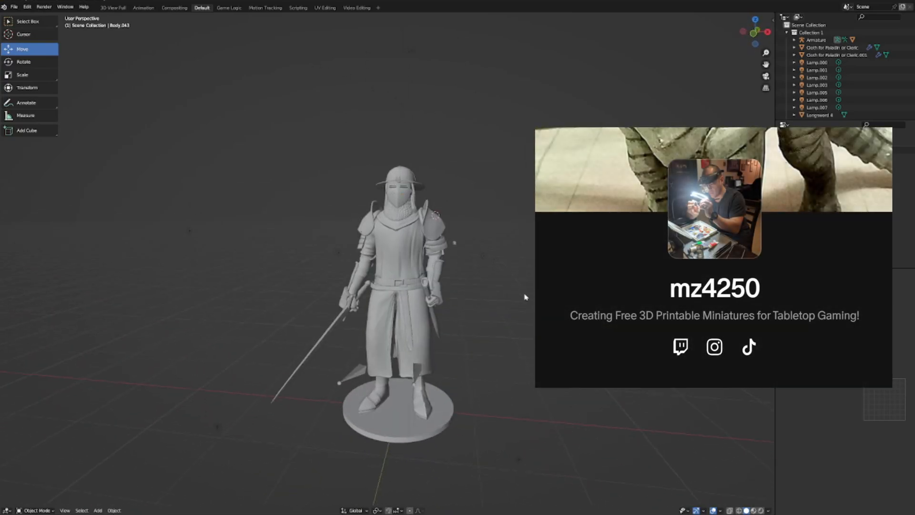
Browse mz4250's Patreon collections, including Tome of Beasts, Monster Manual and Curse of Strahd.
left_click(389, 193)
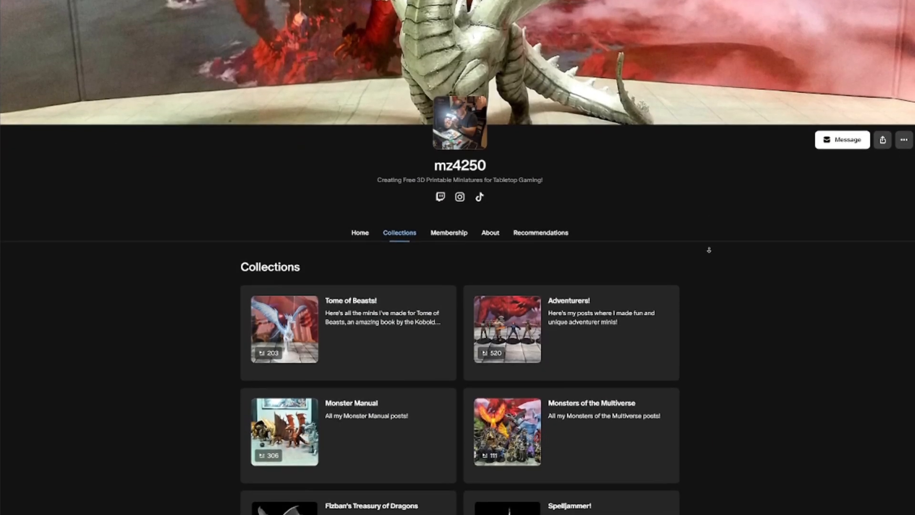
scroll("down", 3)
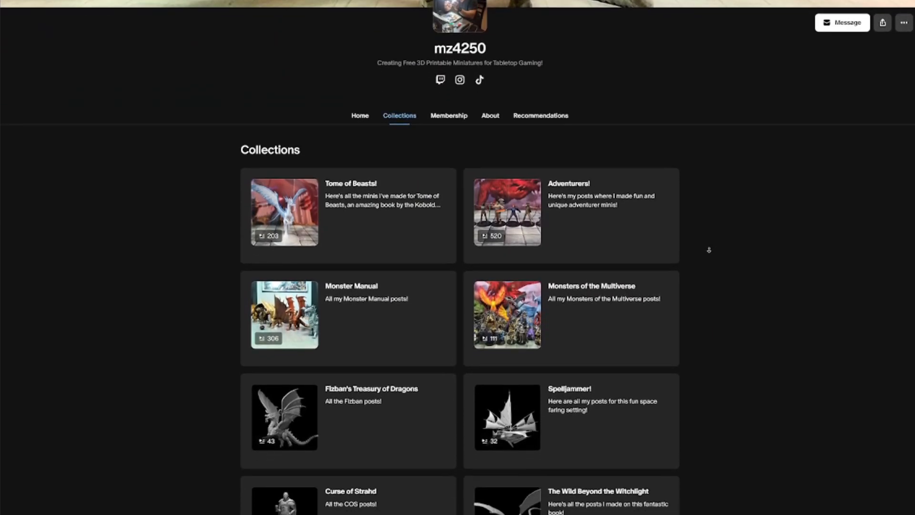
scroll("down", 3)
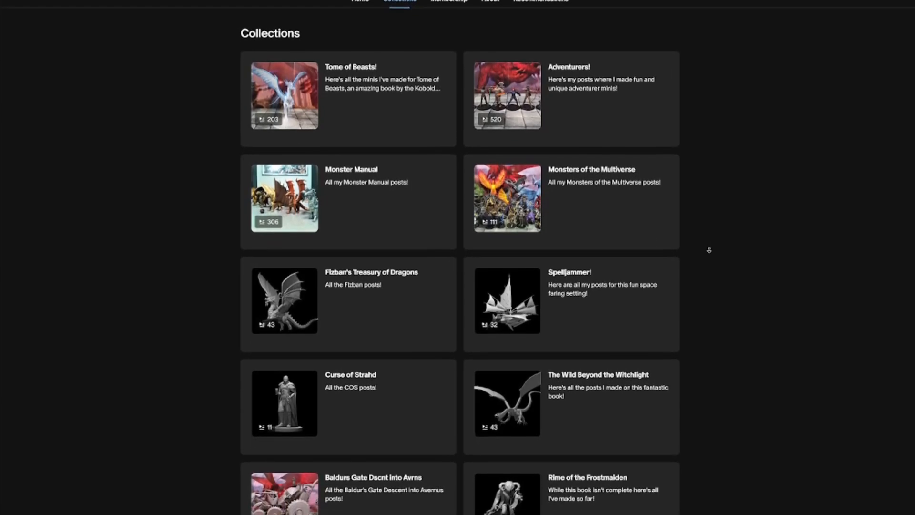
scroll("down", 3)
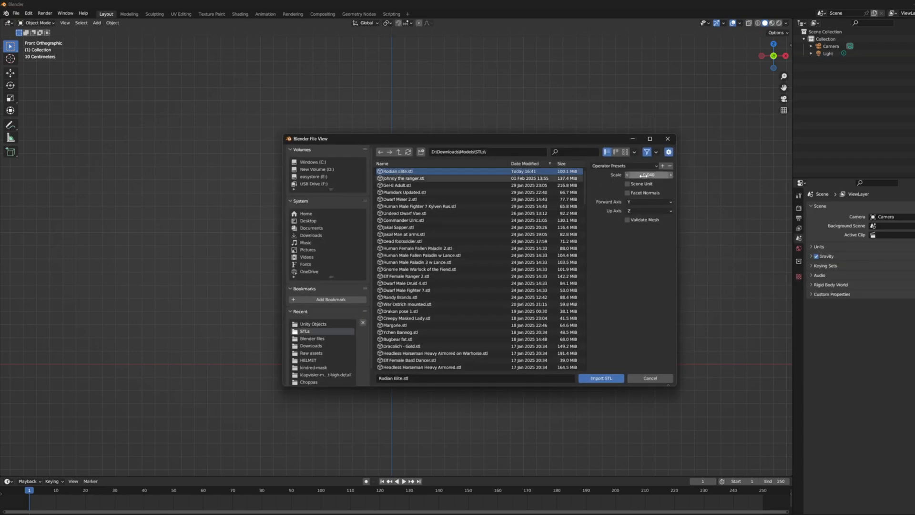
Import Rodian Elite.stl into Blender and view the miniature from the back.
left_click(649, 378)
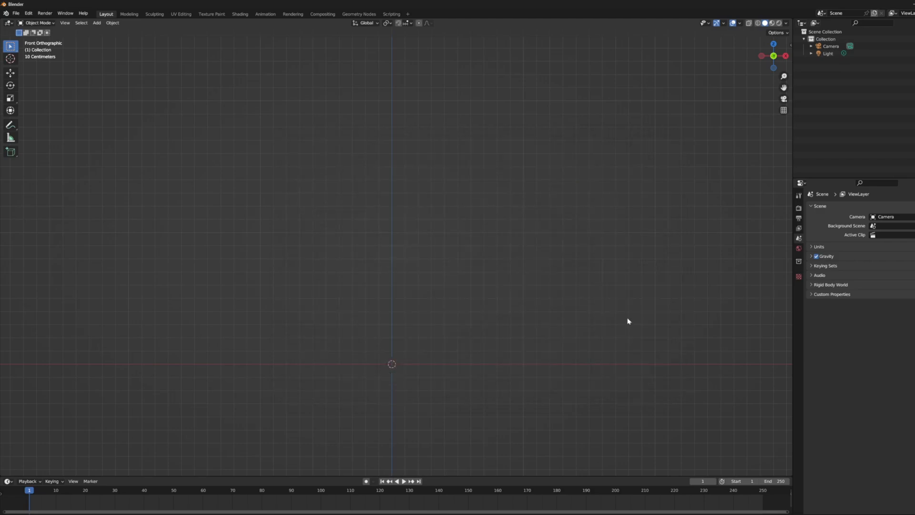
left_click(762, 57)
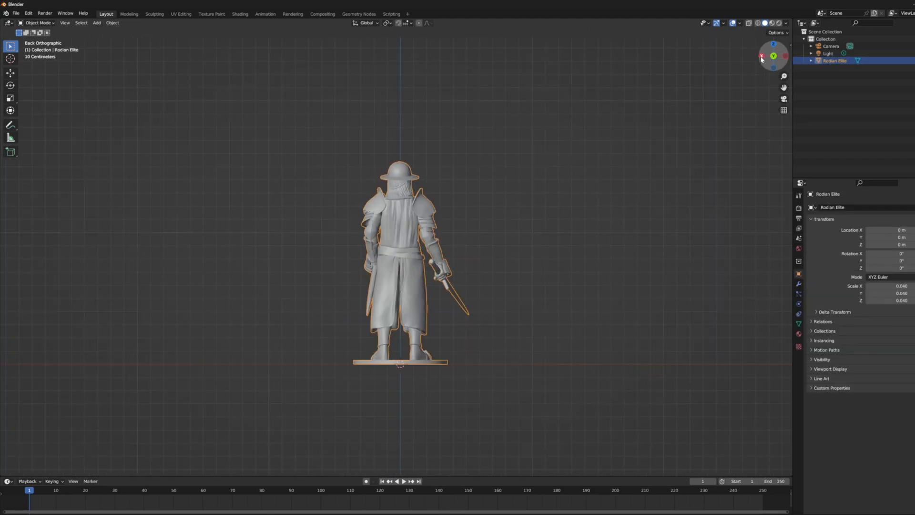
left_click(763, 56)
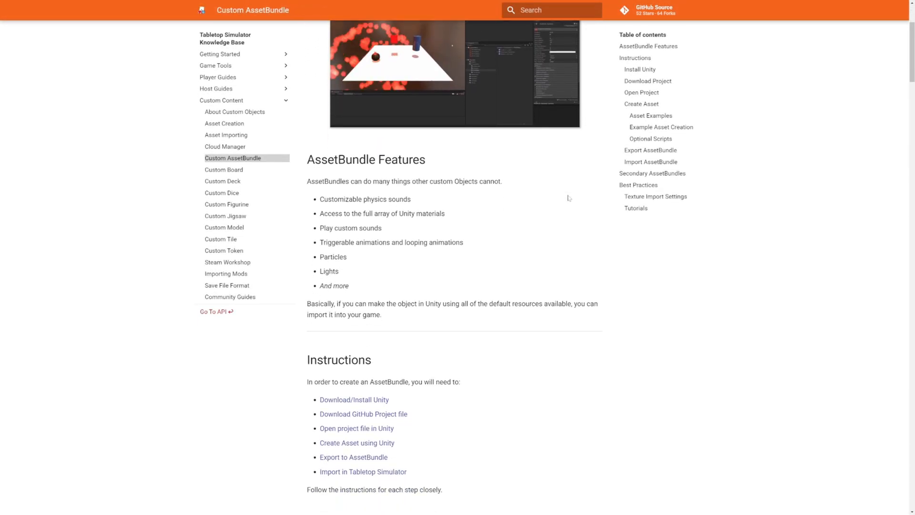
Read the Custom AssetBundle guide down through Instructions and Install Unity.
scroll("down", 3)
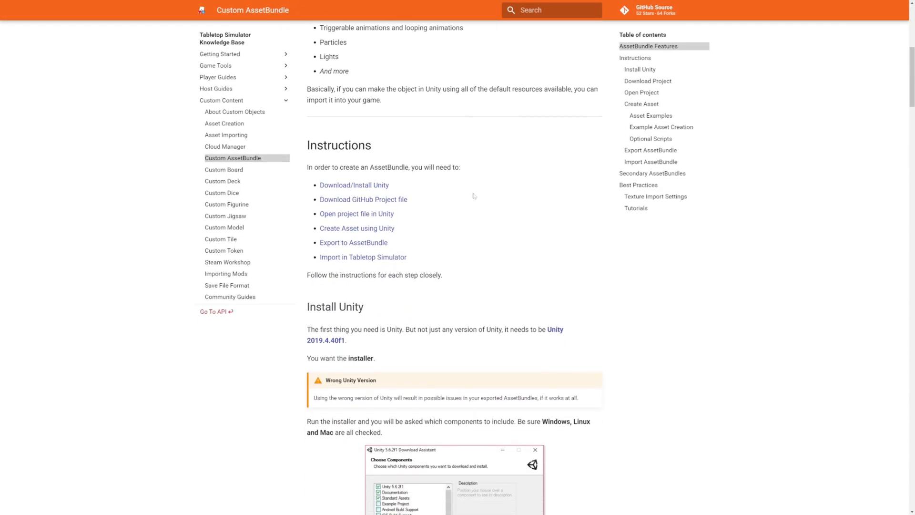
scroll("down", 3)
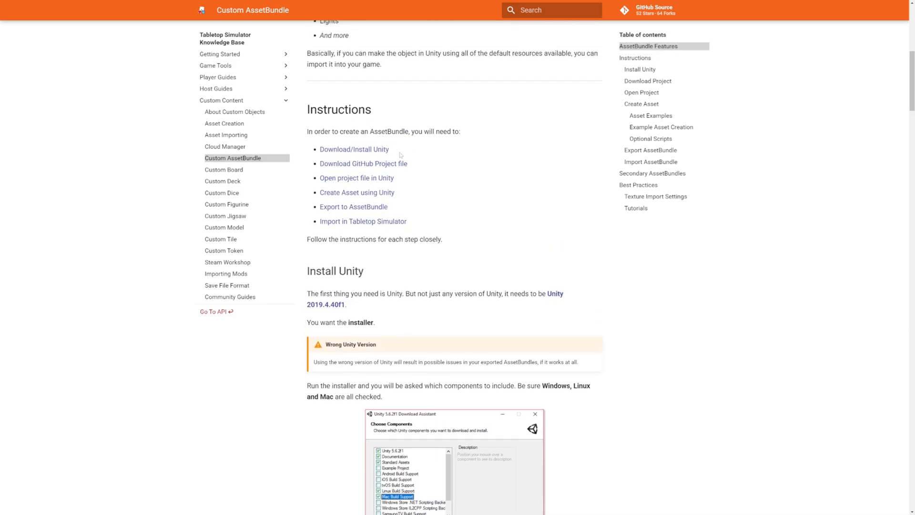
double_click(363, 164)
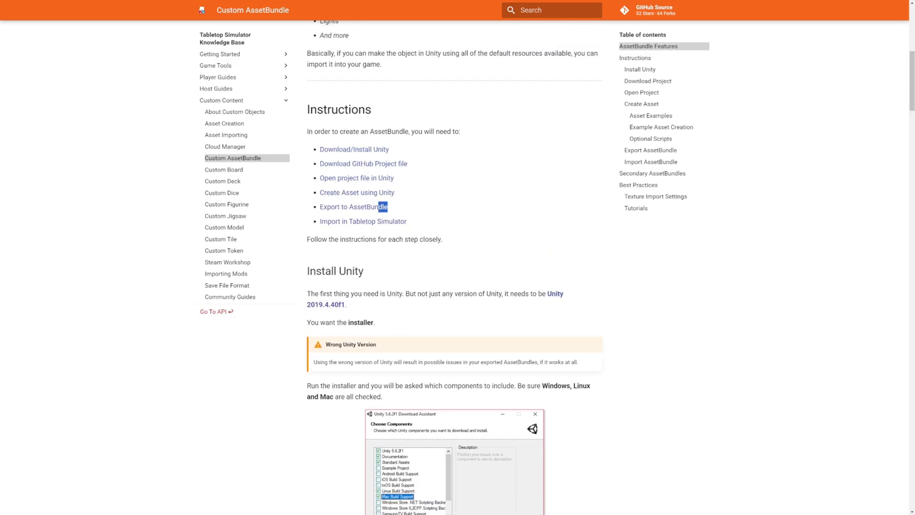
scroll("down", 3)
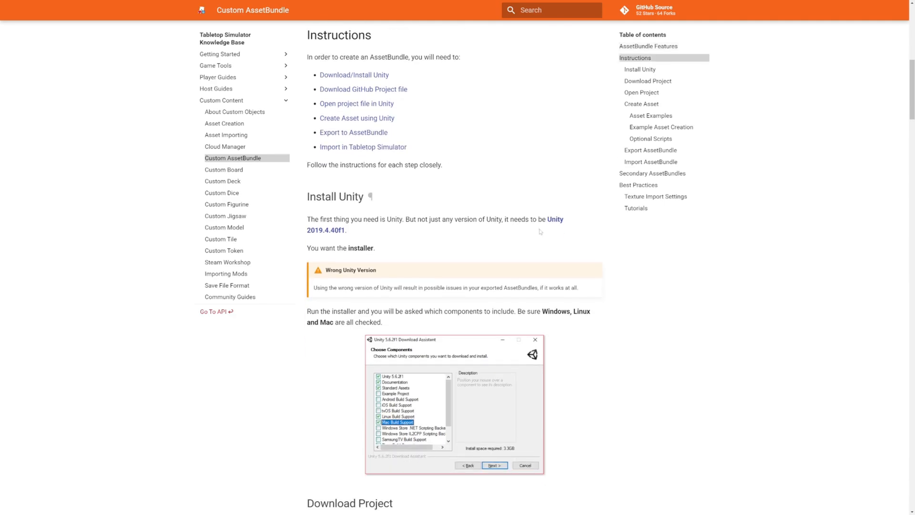
scroll("down", 3)
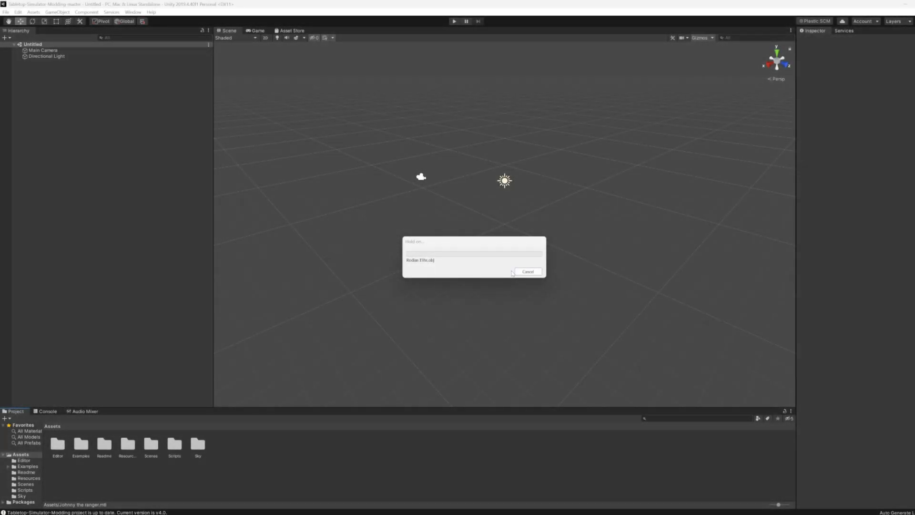
Add a component to the Rodian Elite Variant prefab from the Physics category.
right_click(244, 444)
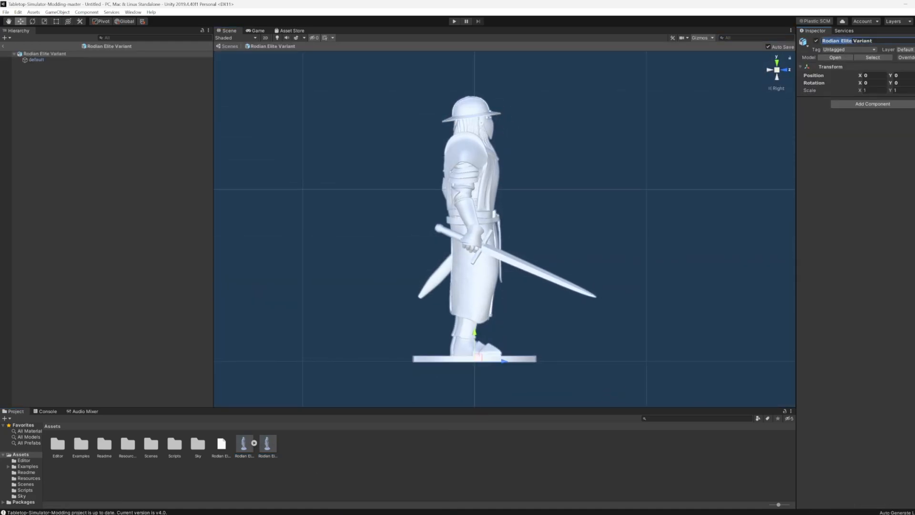
left_click(873, 103)
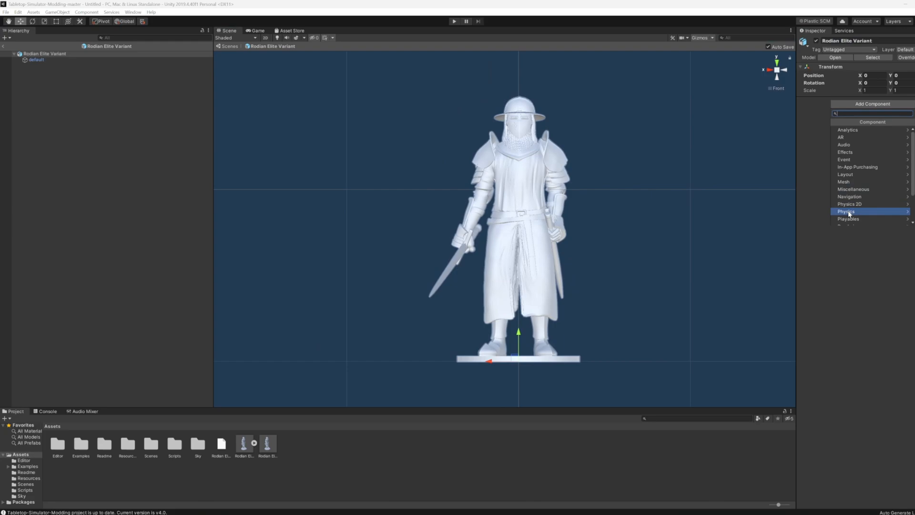
left_click(848, 212)
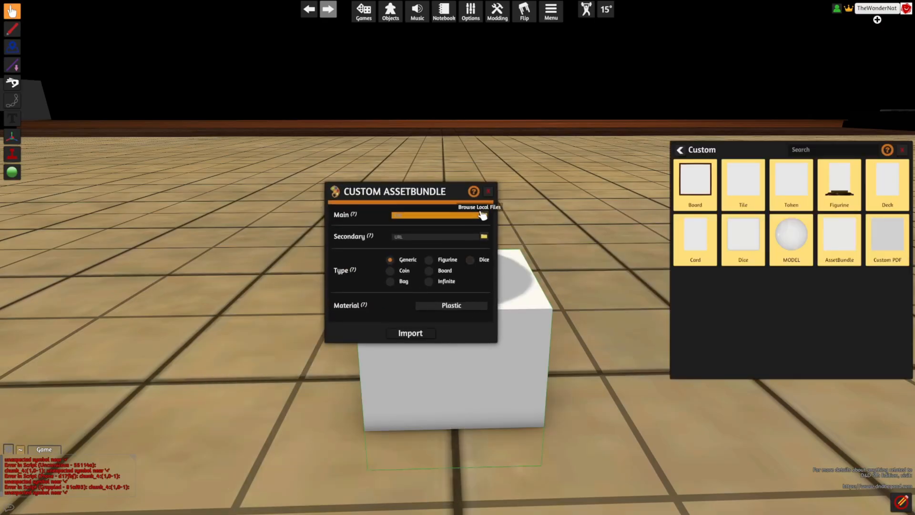
Choose a local file for the AssetBundle's Main bundle.
left_click(483, 214)
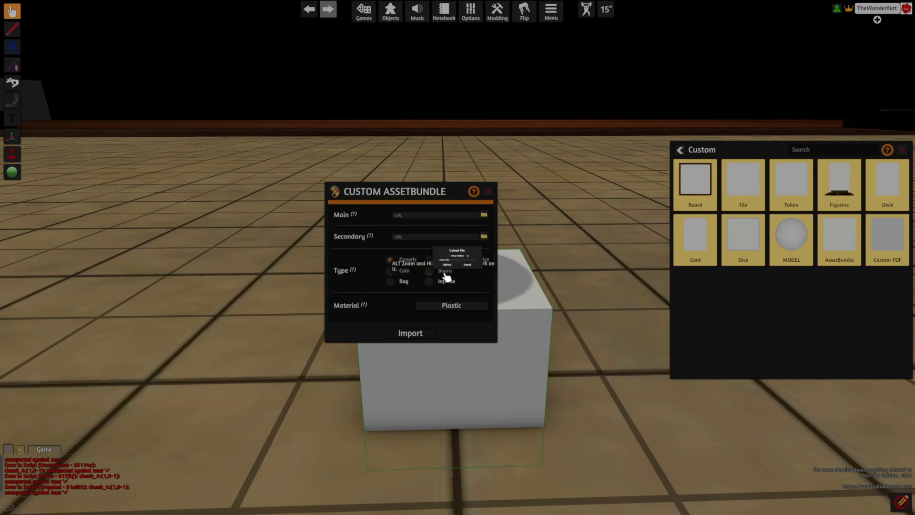
left_click(411, 333)
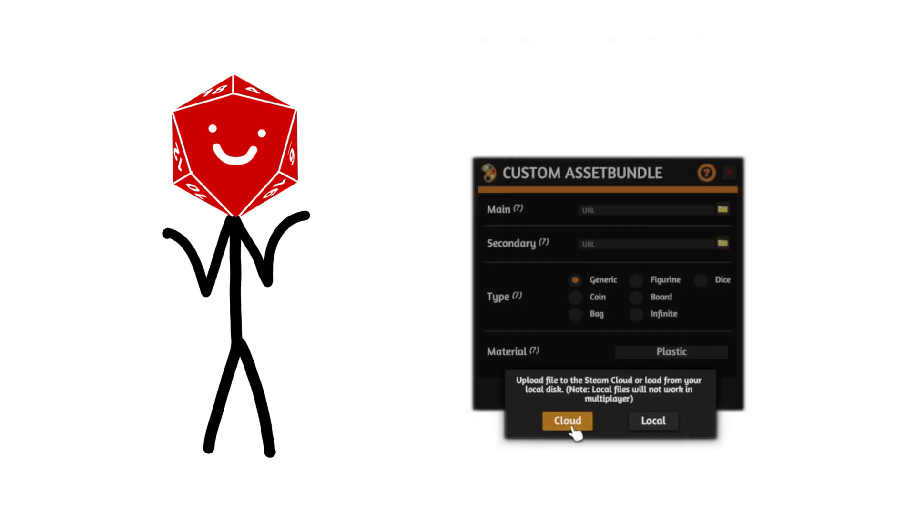
Attempt to upload the rodian elite bundle to Steam Cloud and dismiss the write error.
left_click(566, 421)
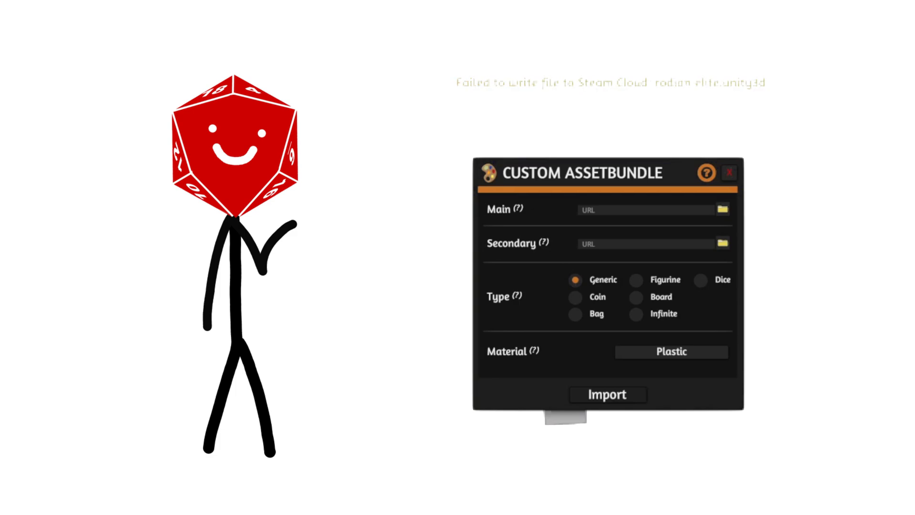
left_click(607, 394)
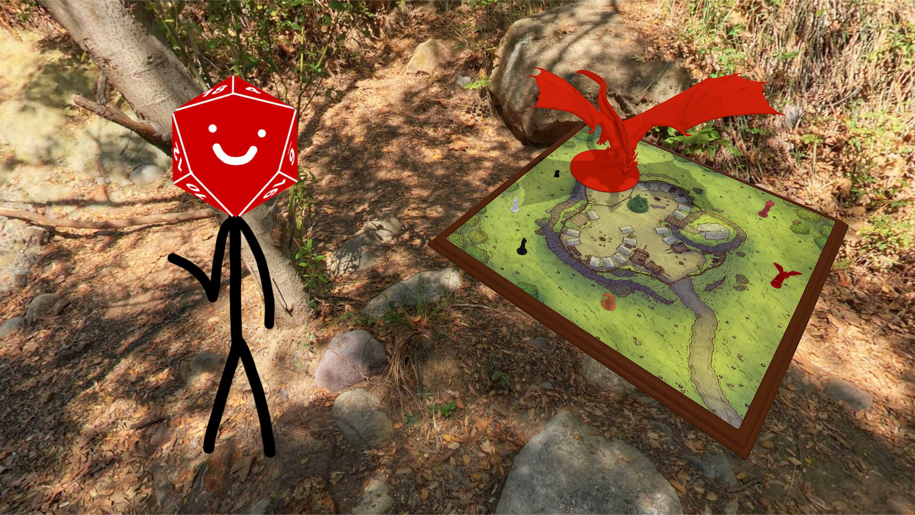